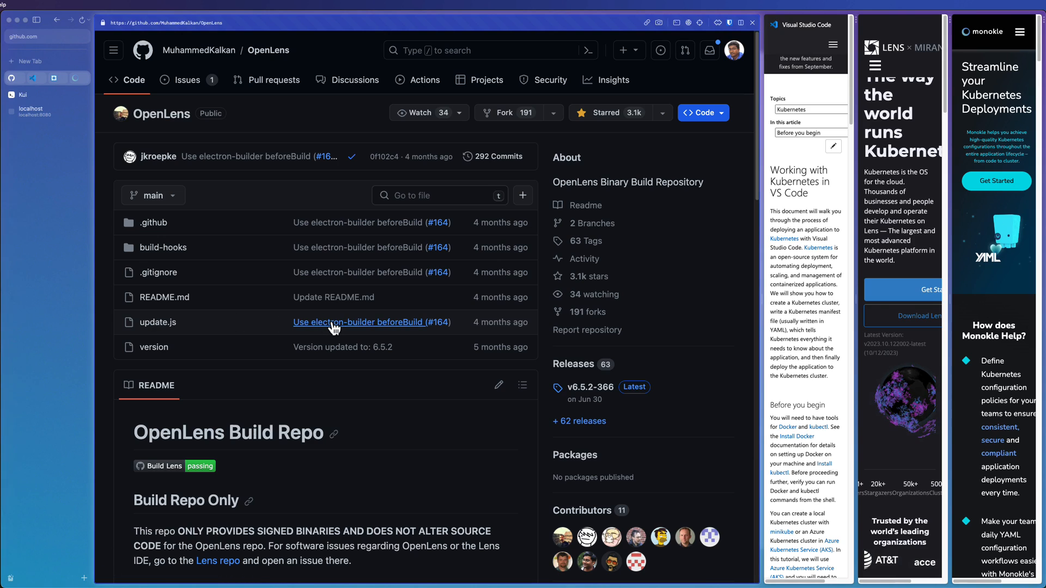
mouse_move(359, 322)
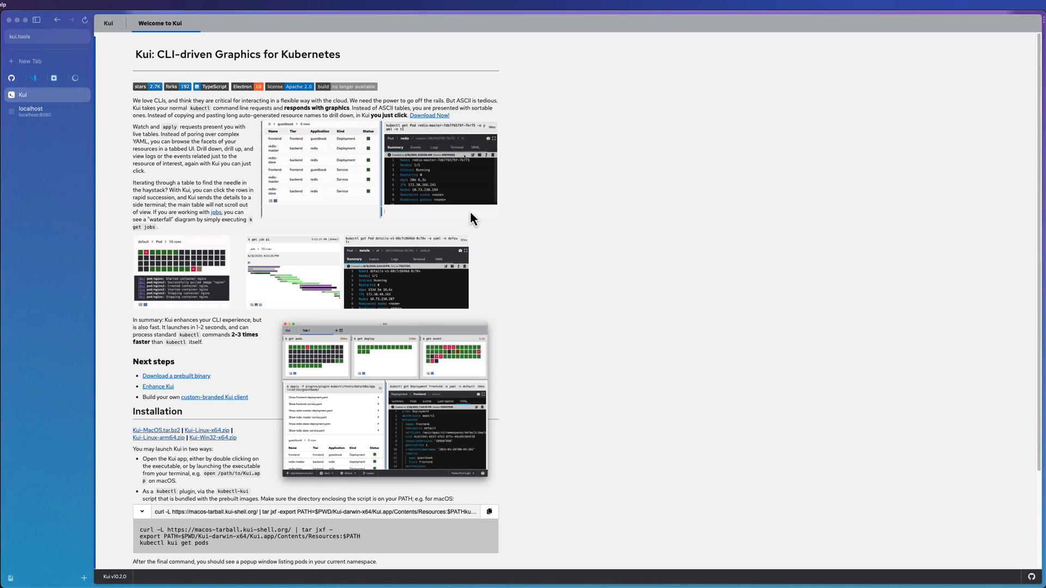
Switch from the OpenLens GitHub tab to the Kui project tab in Arc.
click(475, 148)
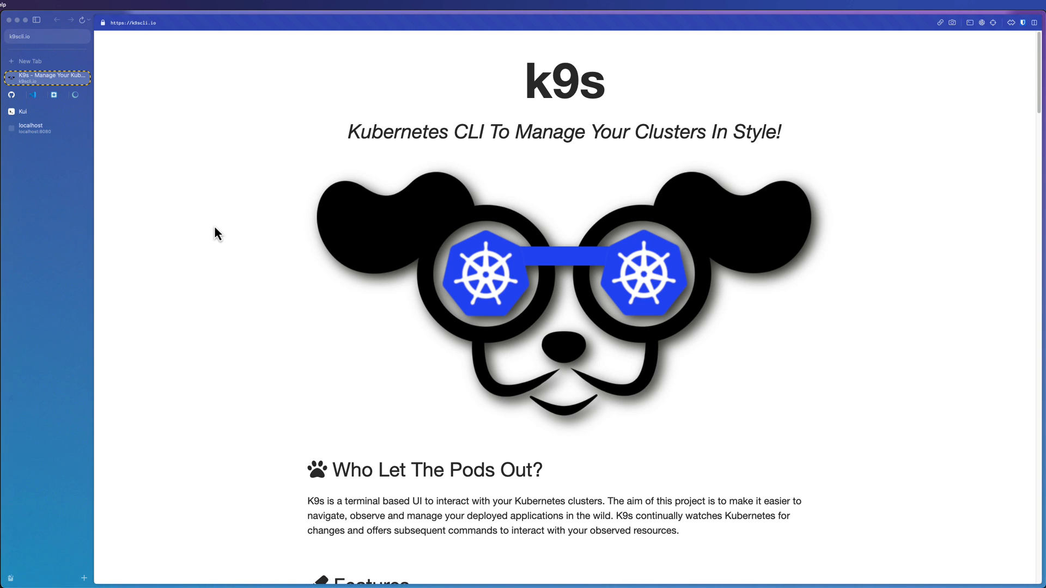
mouse_move(224, 242)
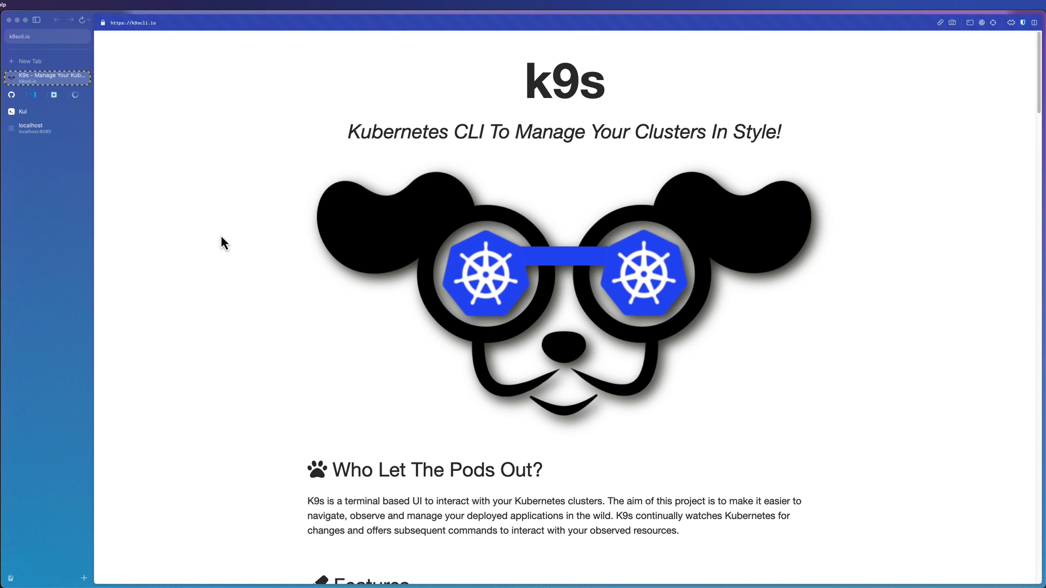
Scroll the k9scli.io page through Features and sponsorship down to Documentation.
scroll(down, 3)
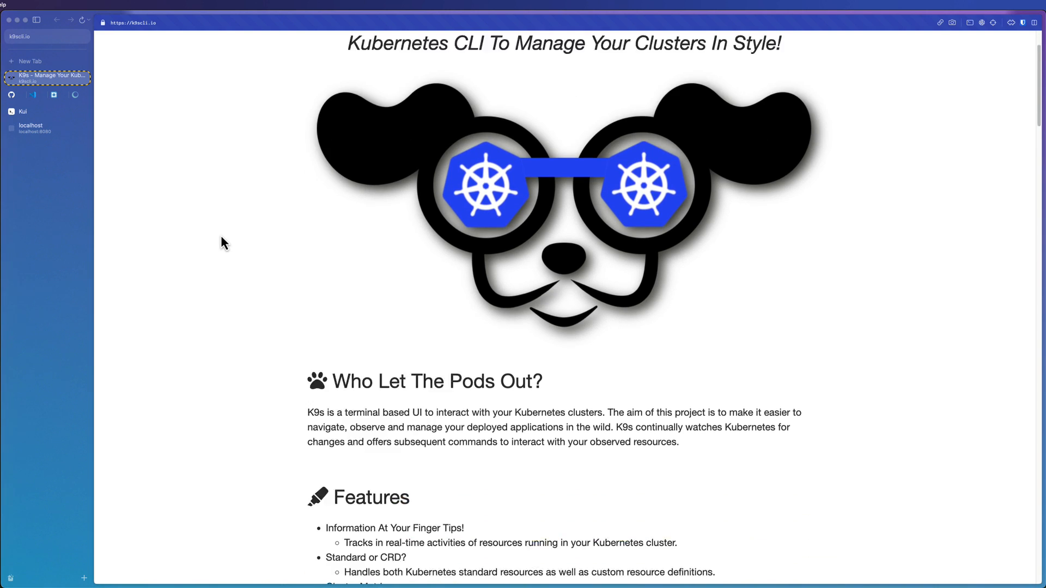
scroll(down, 3)
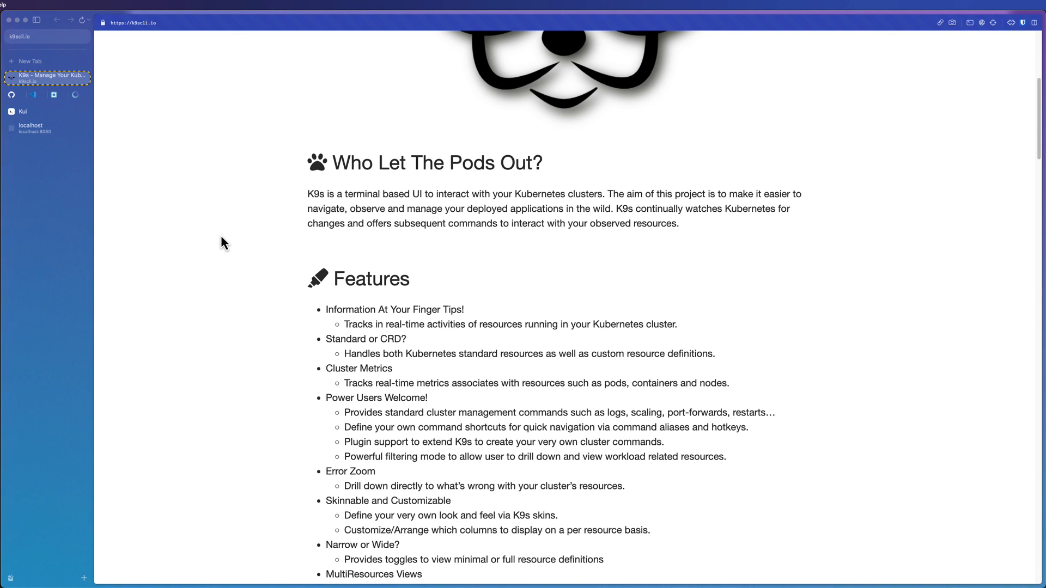
mouse_move(258, 290)
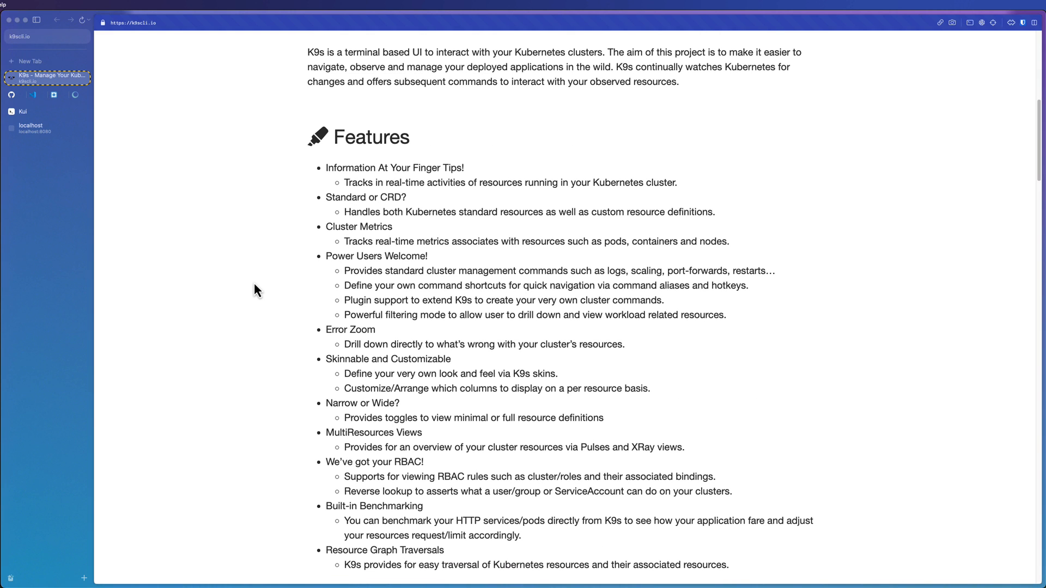
scroll(down, 3)
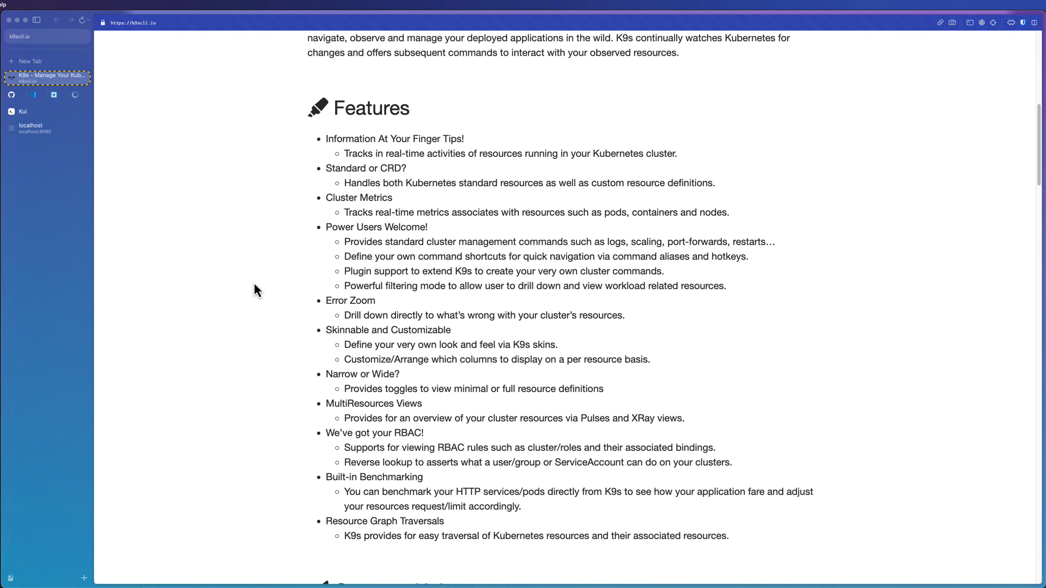
scroll(down, 3)
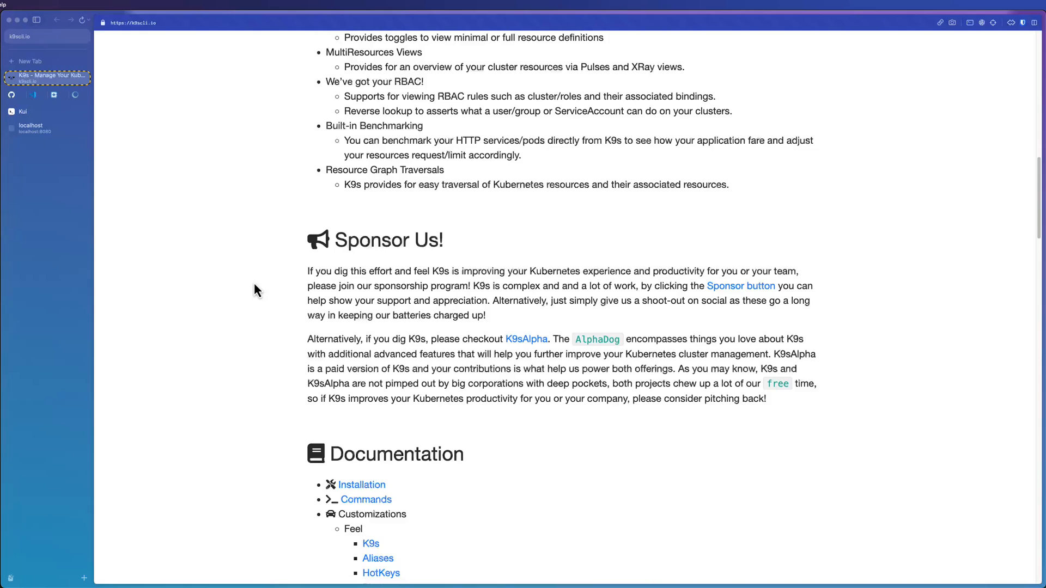
scroll(down, 3)
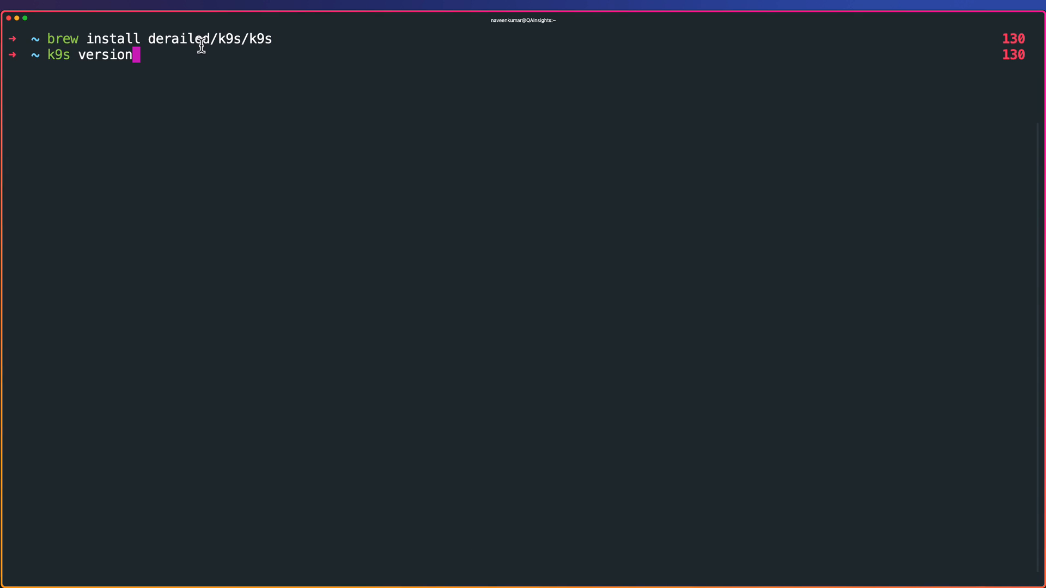
Run 'k9s version' to confirm v0.27.4, clear the screen, and launch k9s.
key(Return)
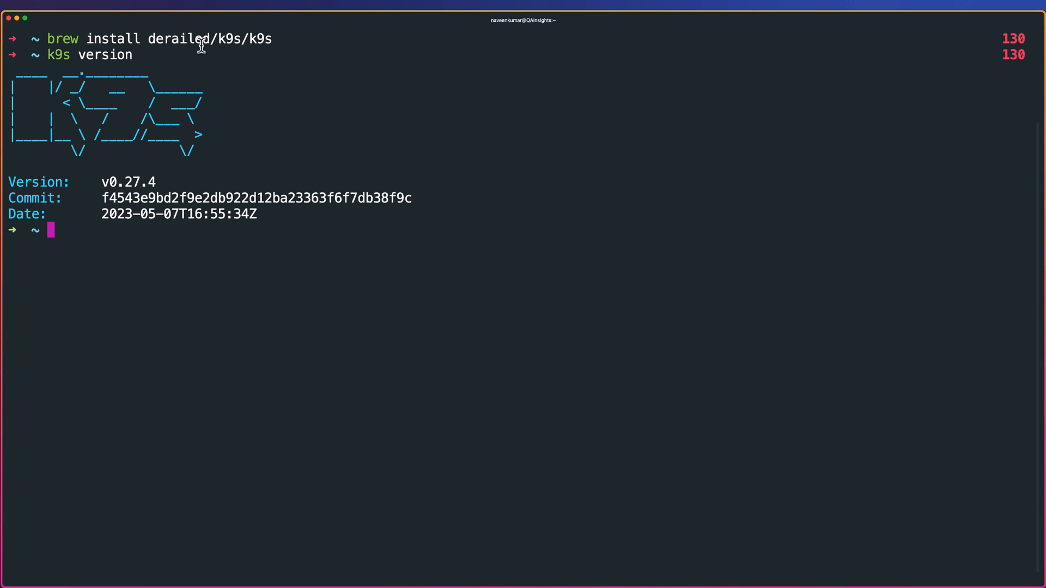
key(ctrl+l)
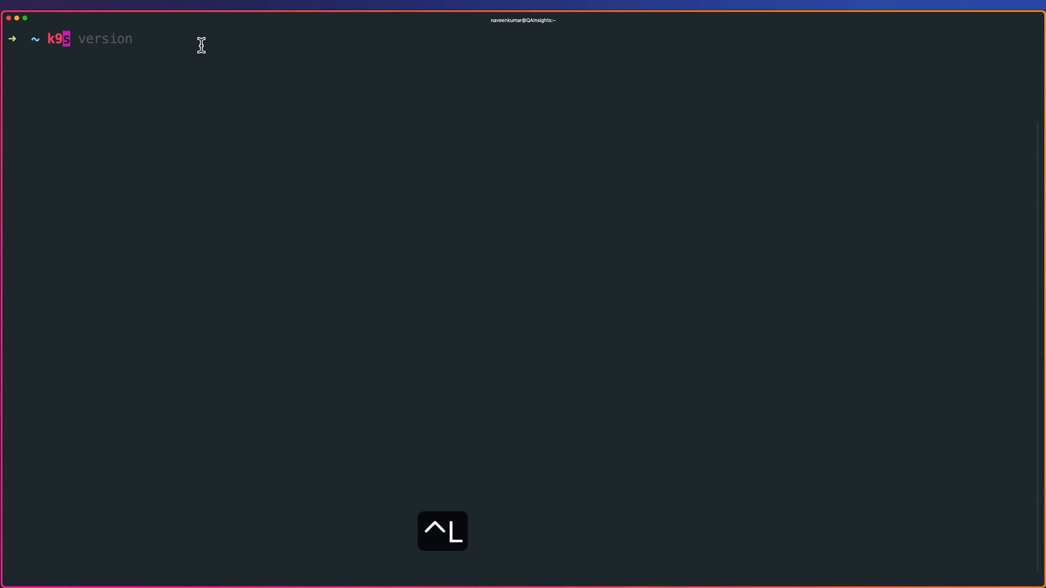
key(Return)
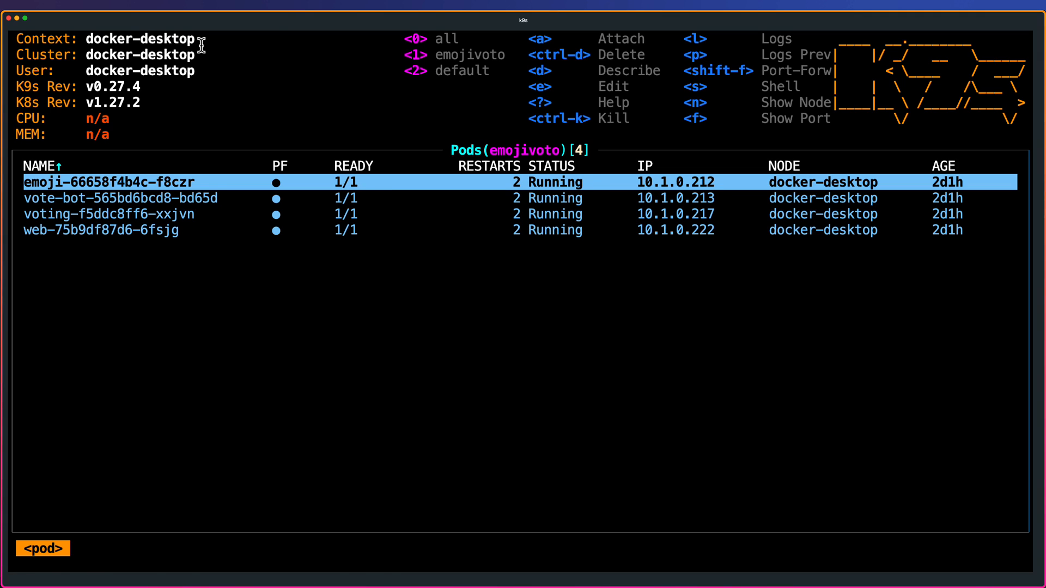
key(ctrl+e)
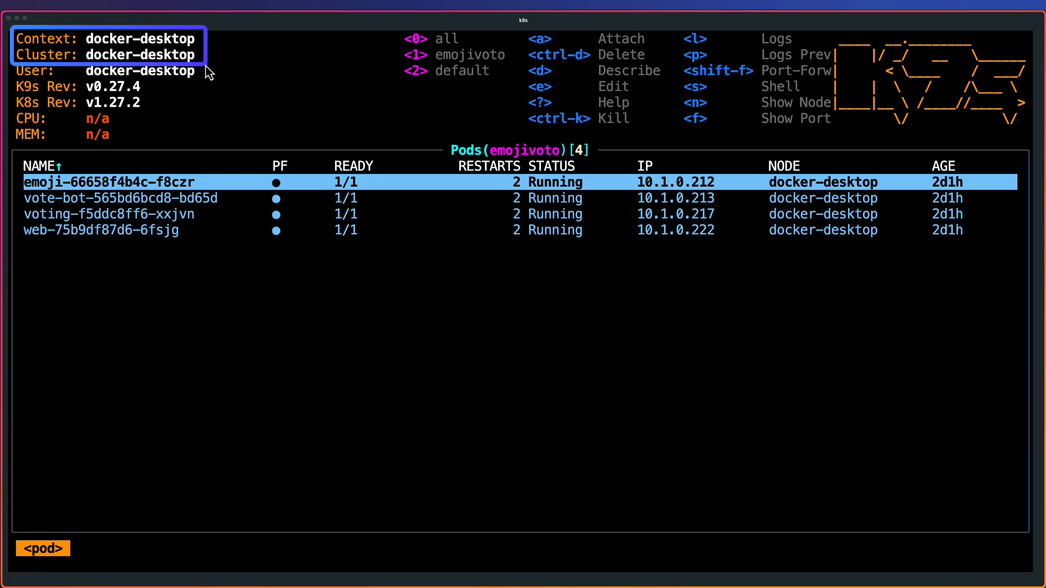
mouse_move(365, 114)
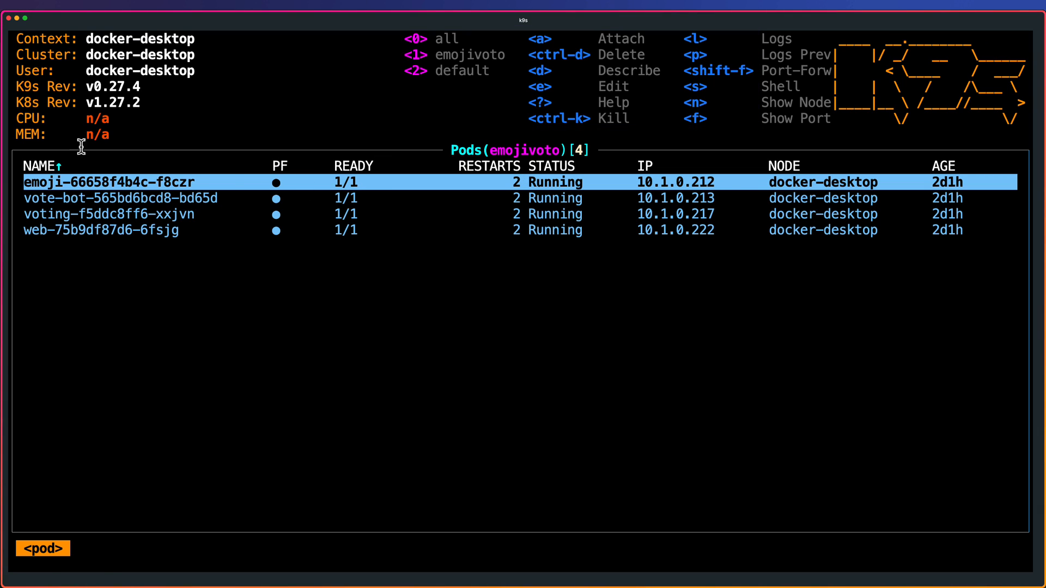
key(ctrl+e)
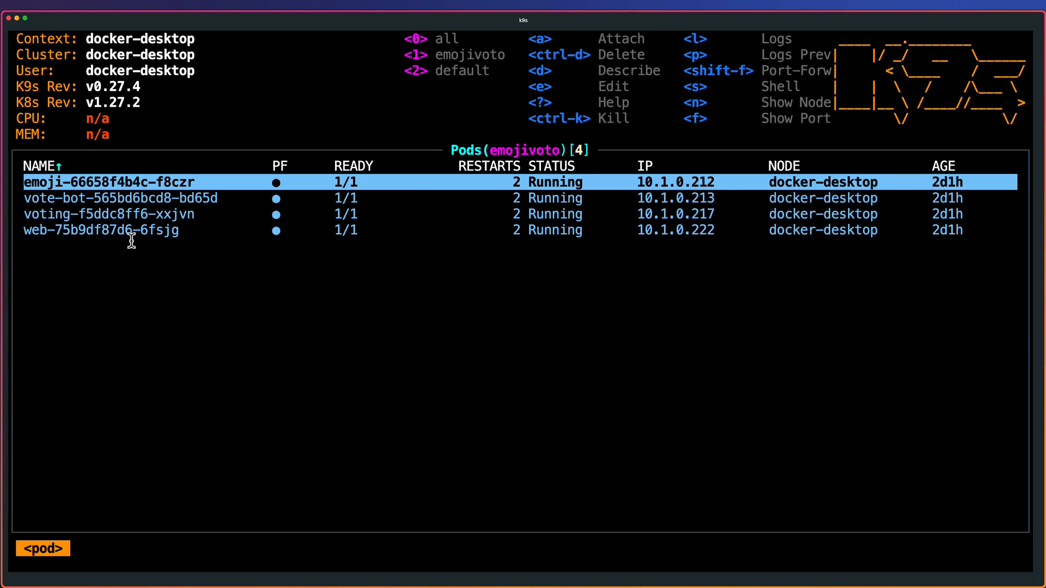
key(ctrl+e)
text(deploy)
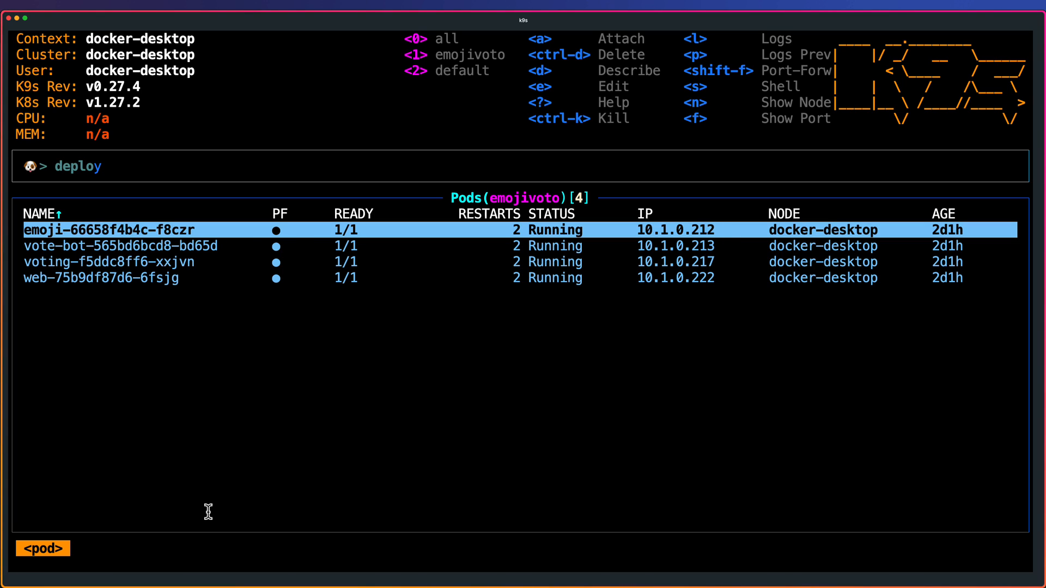
Enter the 'deployment' command and step through the emojivoto deployment rows.
text(ment)
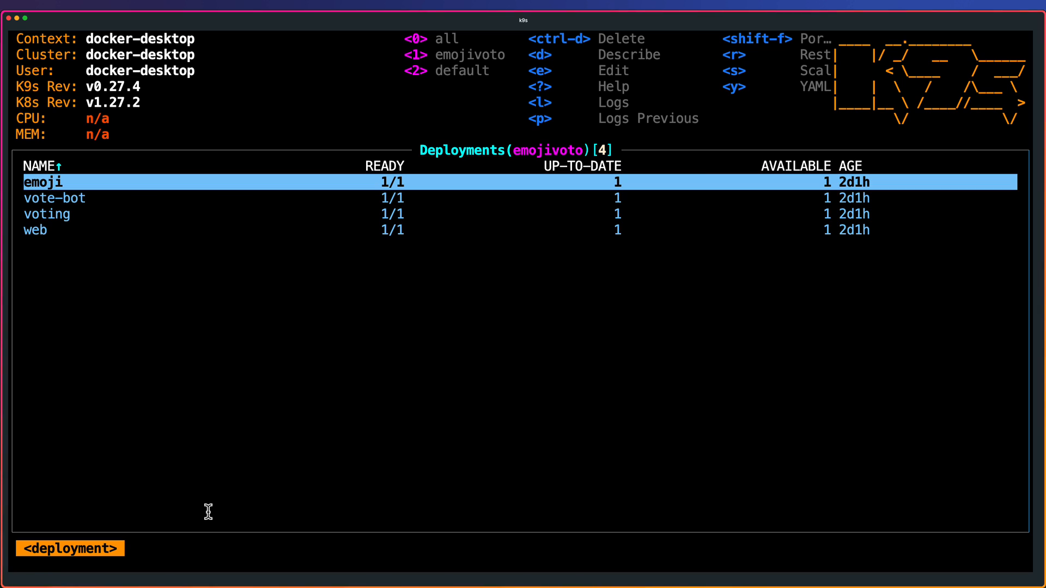
key(ctrl+e)
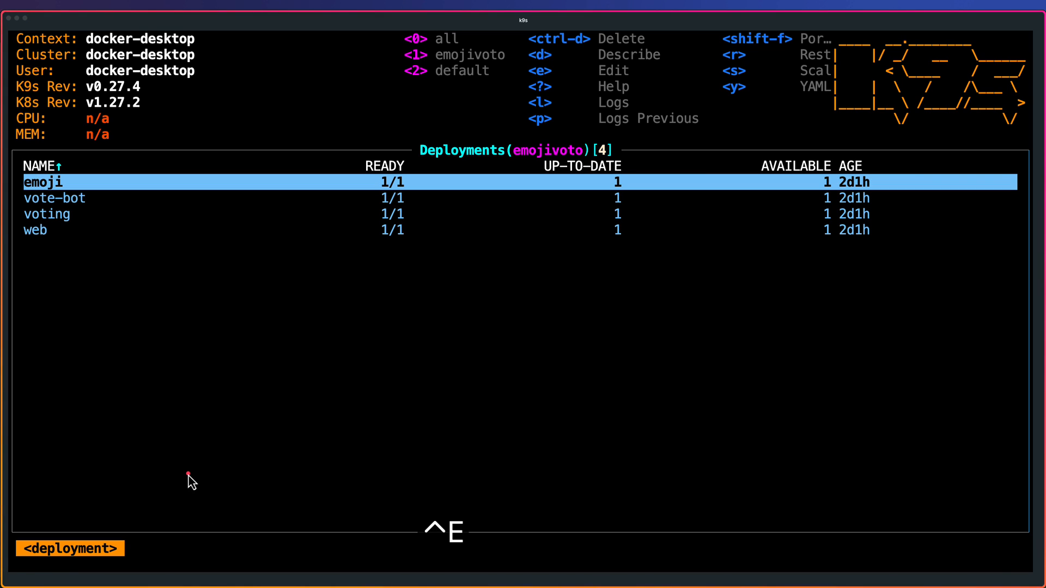
mouse_move(162, 461)
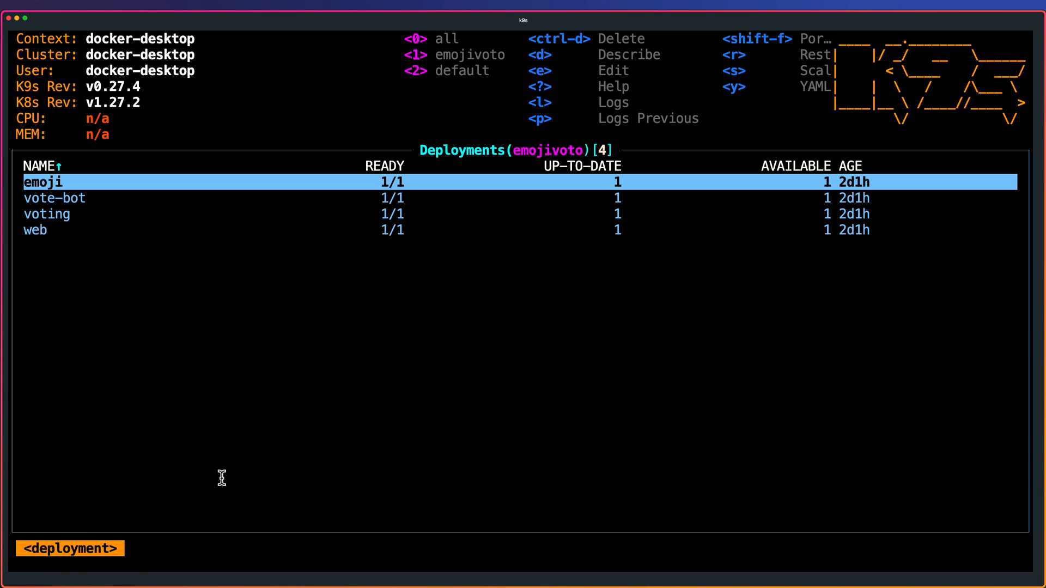
key(Down)
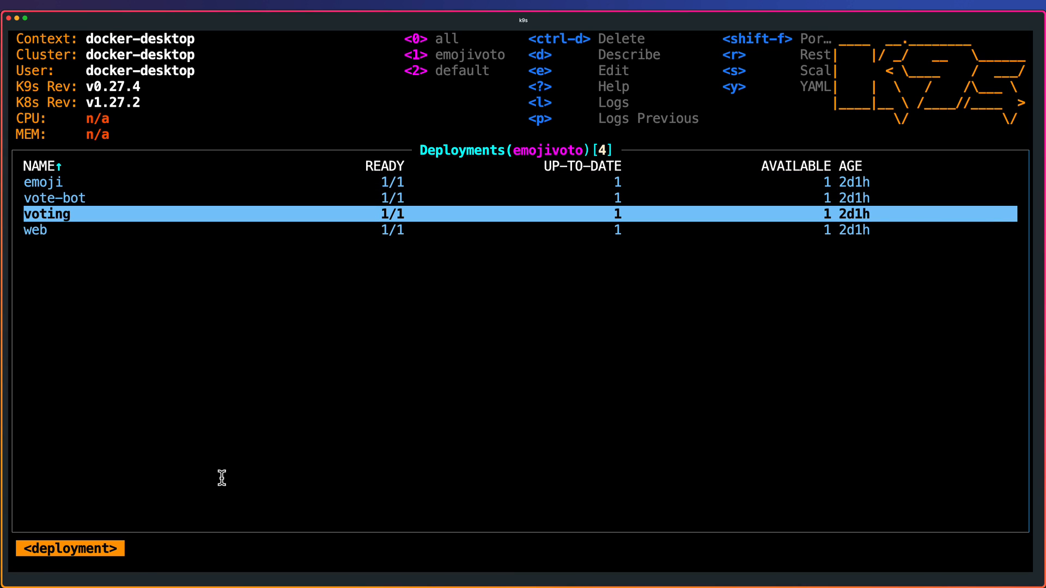
key(Up)
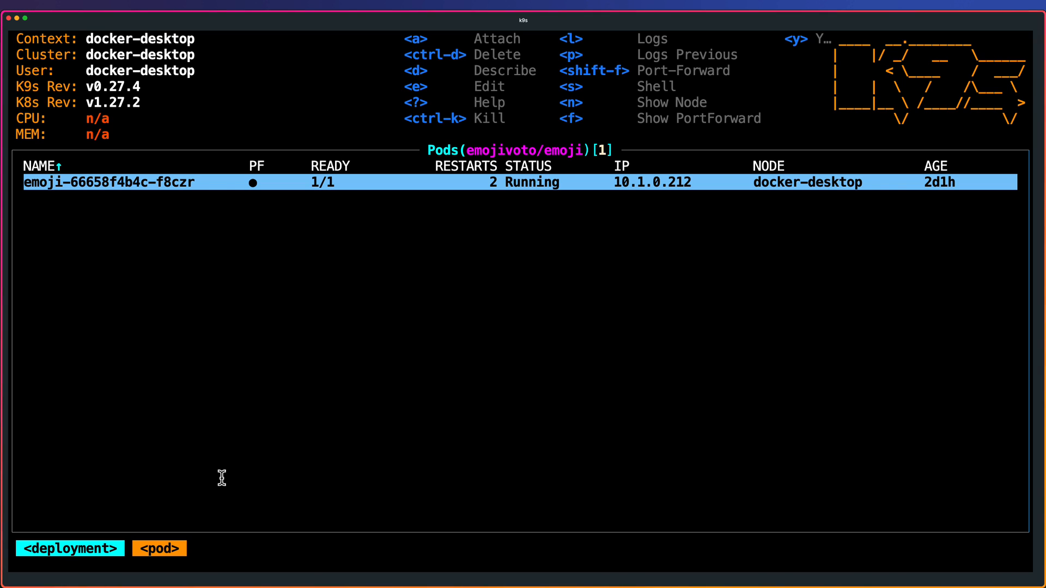
Open the emoji deployment to view its single running pod.
key(ctrl+e)
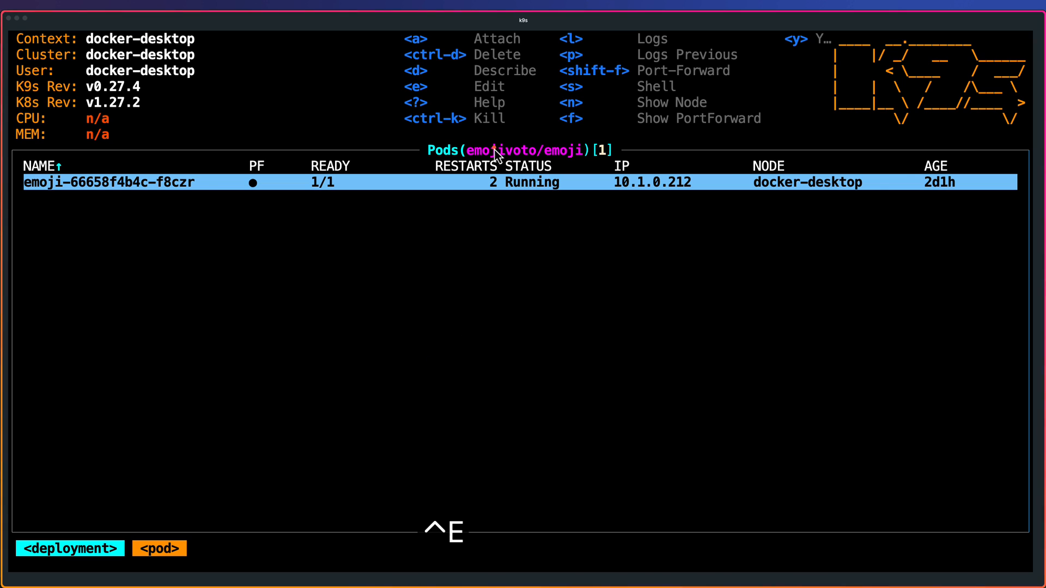
mouse_move(614, 258)
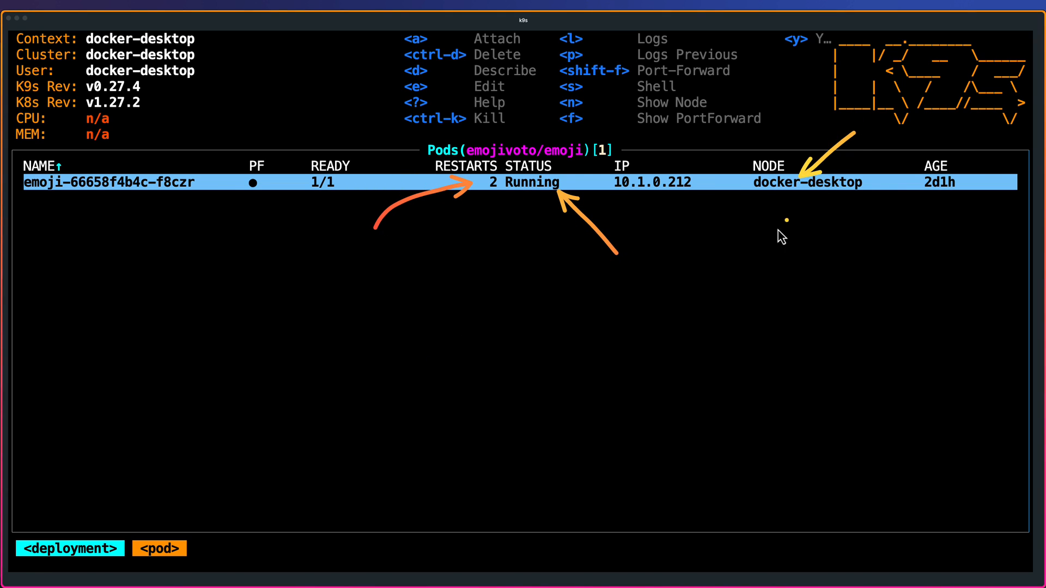
mouse_move(372, 93)
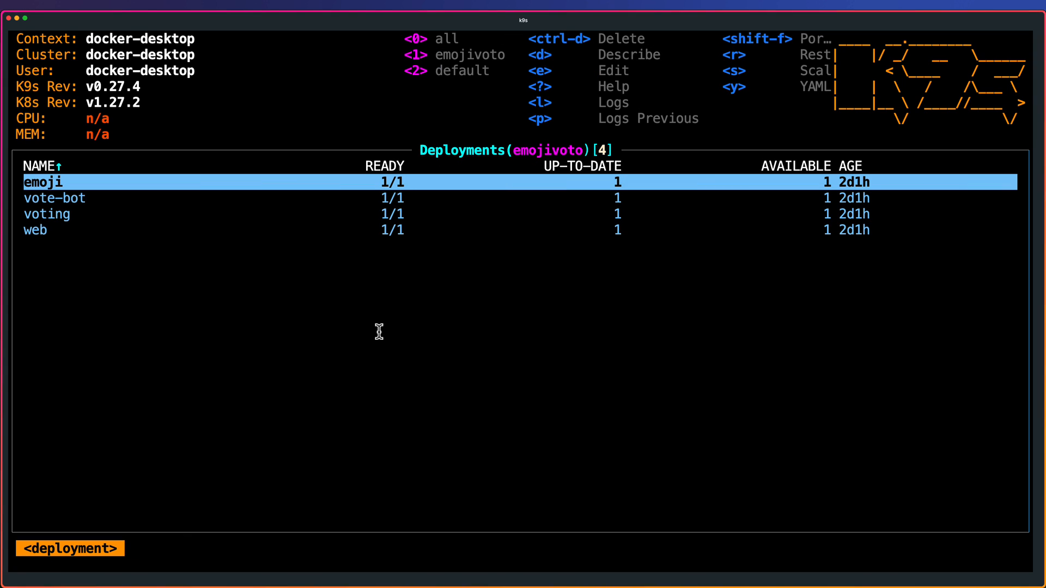
Return to the pods view listing all four emojivoto pods.
key(:)
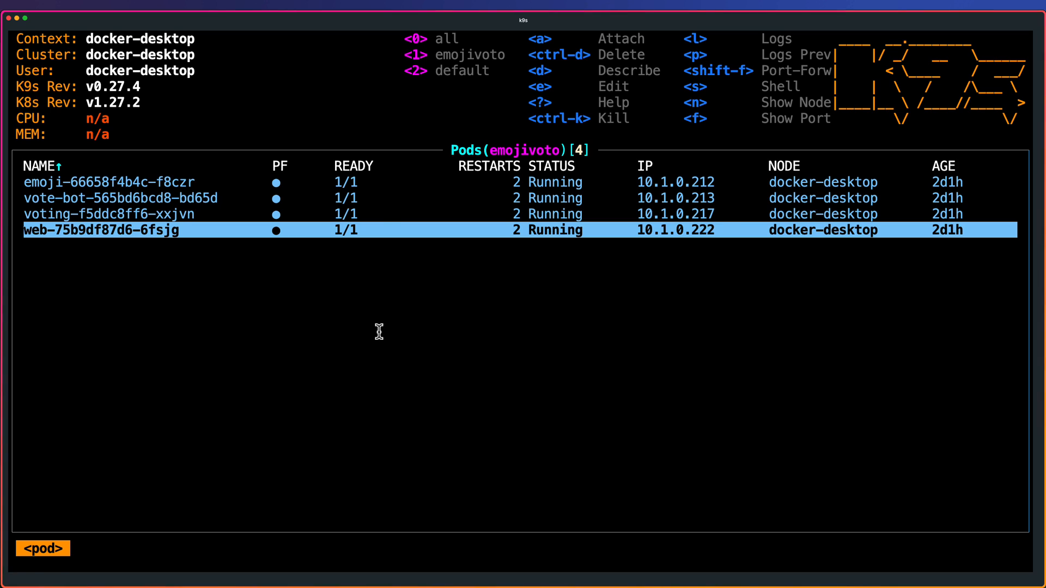
key(ctrl+e)
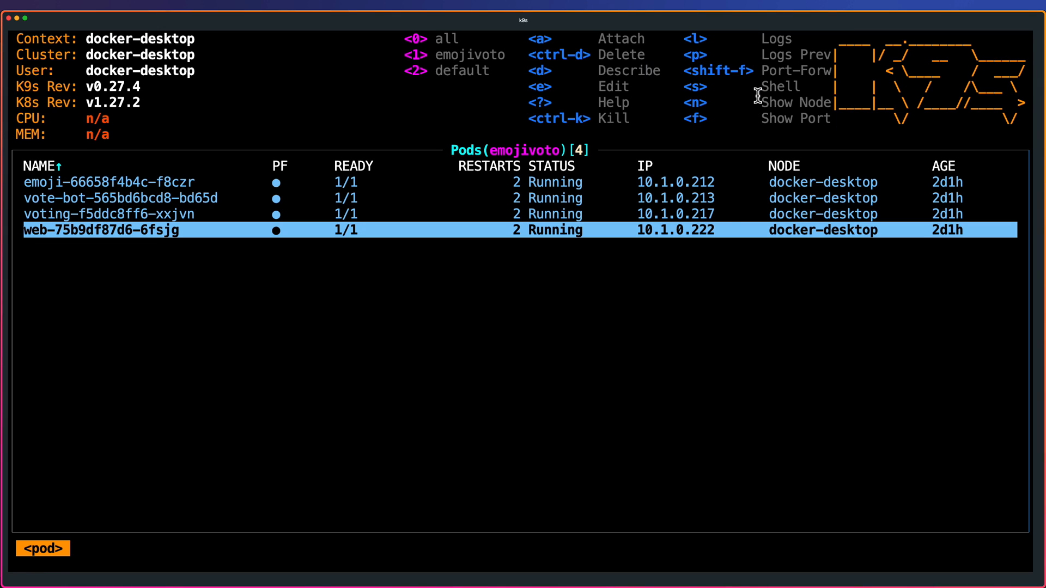
mouse_move(372, 264)
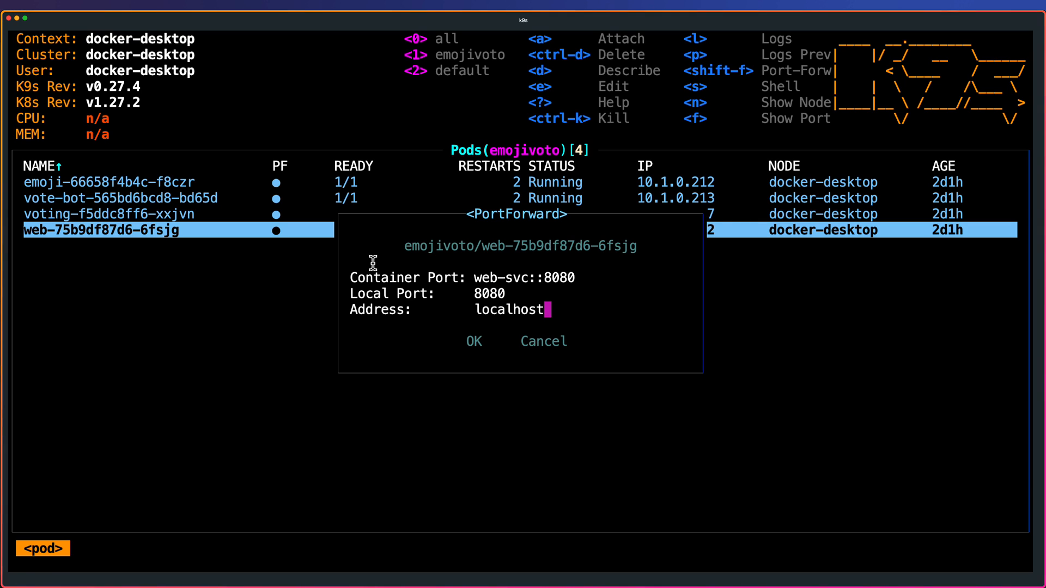
Start forwarding the web pod's port 8080, then open localhost:8080 in Arc.
click(473, 342)
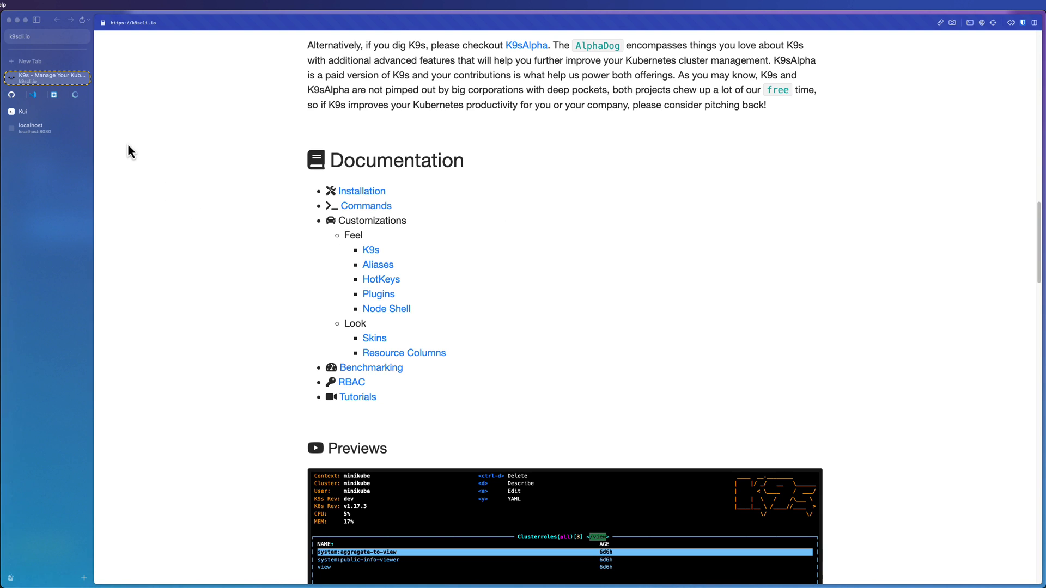
click(30, 128)
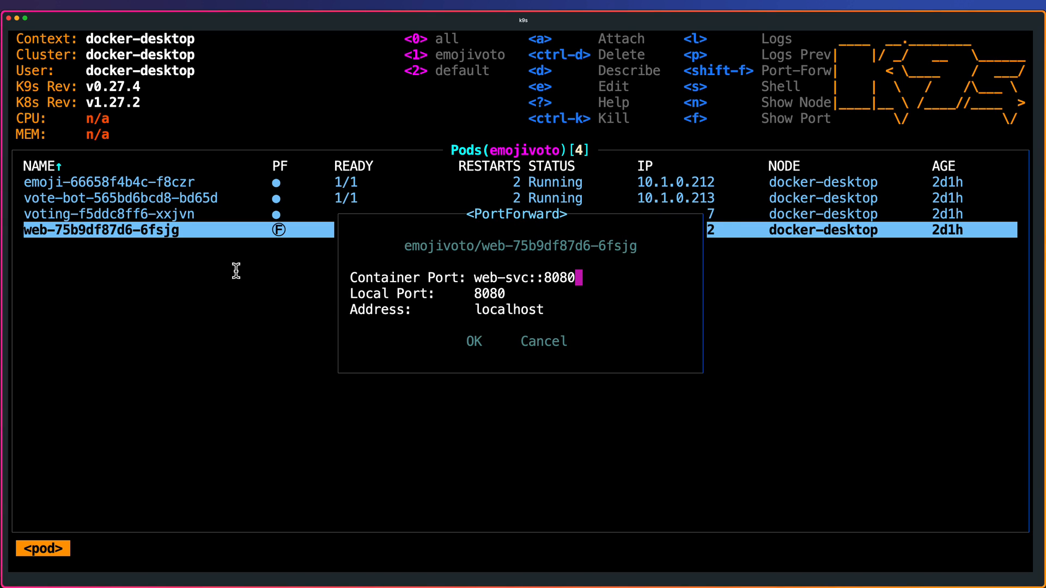
Run benchmarks against the web pod's 8080 port-forward in the Portforwards view.
click(473, 342)
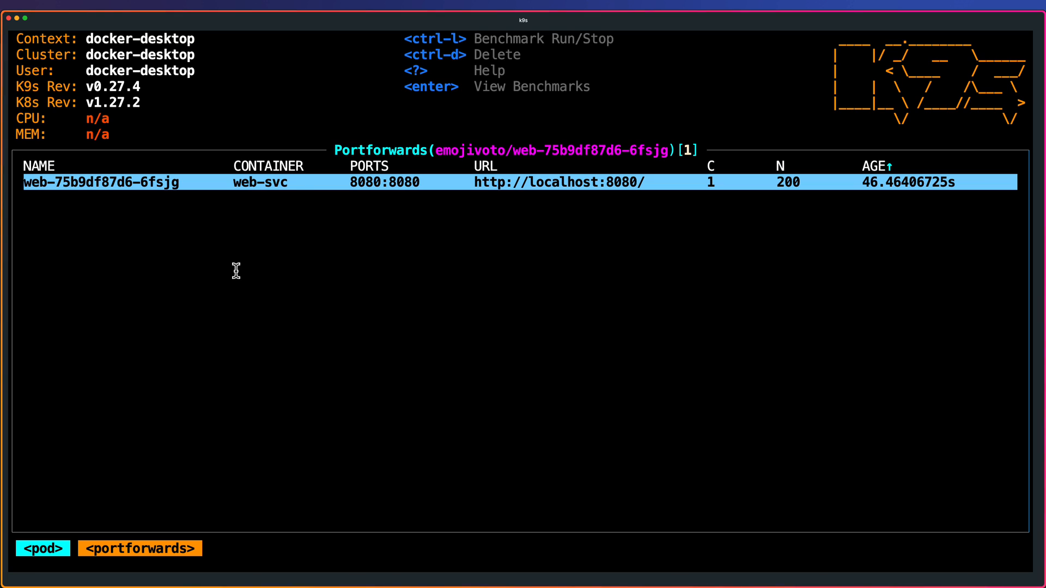
key(ctrl+e)
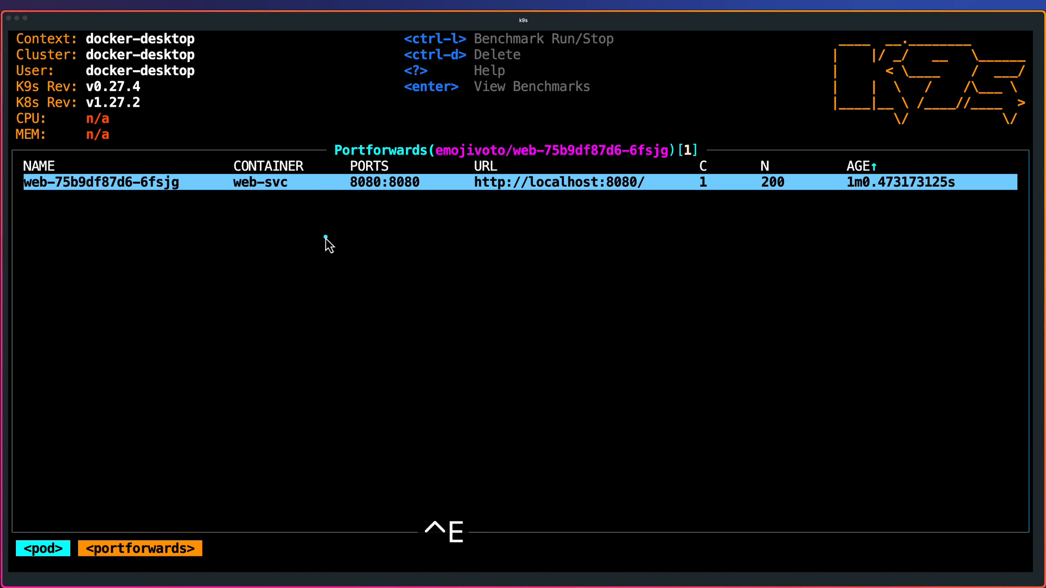
mouse_move(625, 111)
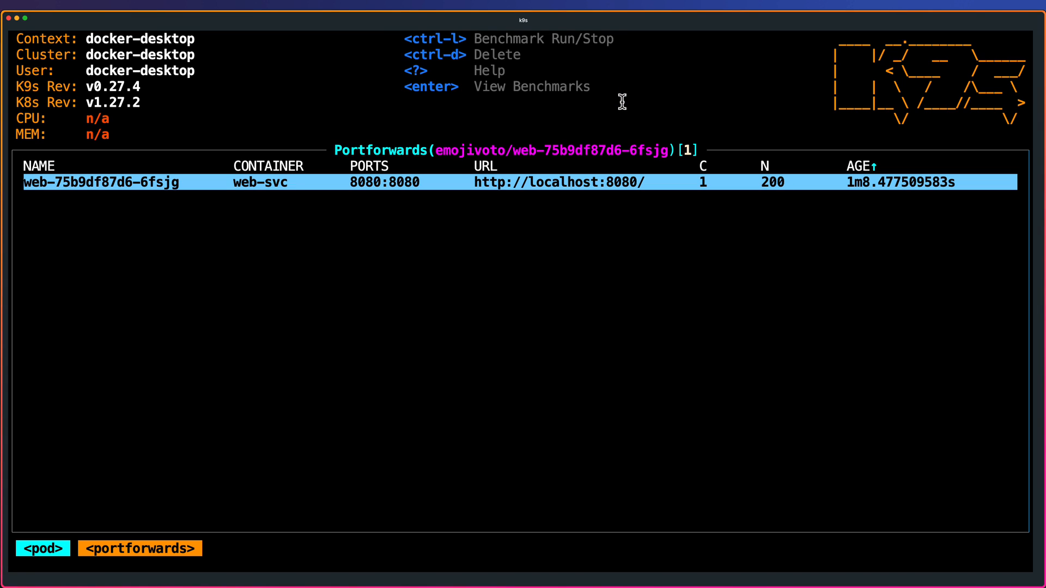
key(enter)
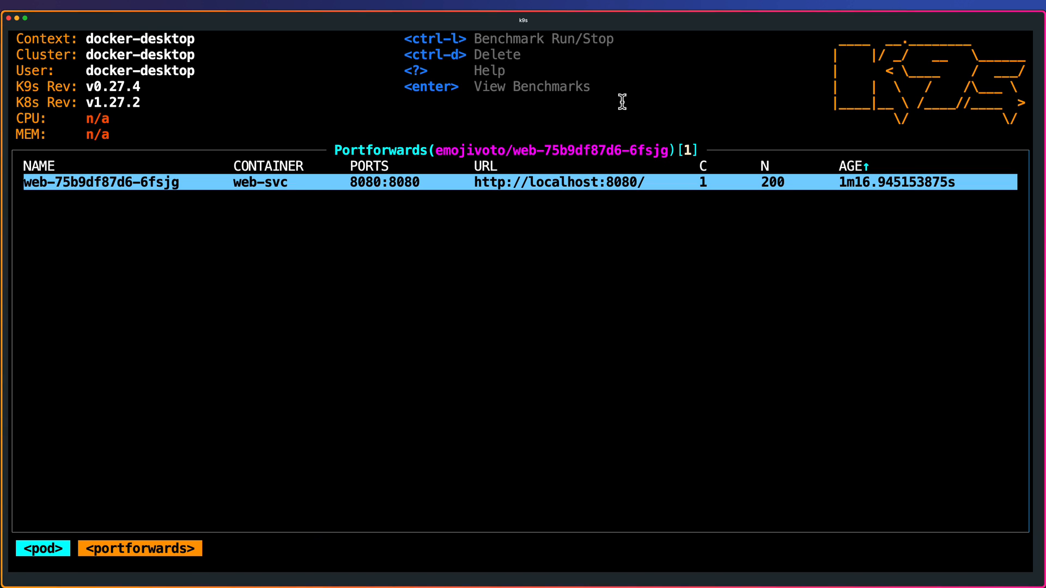
key(ctrl+l)
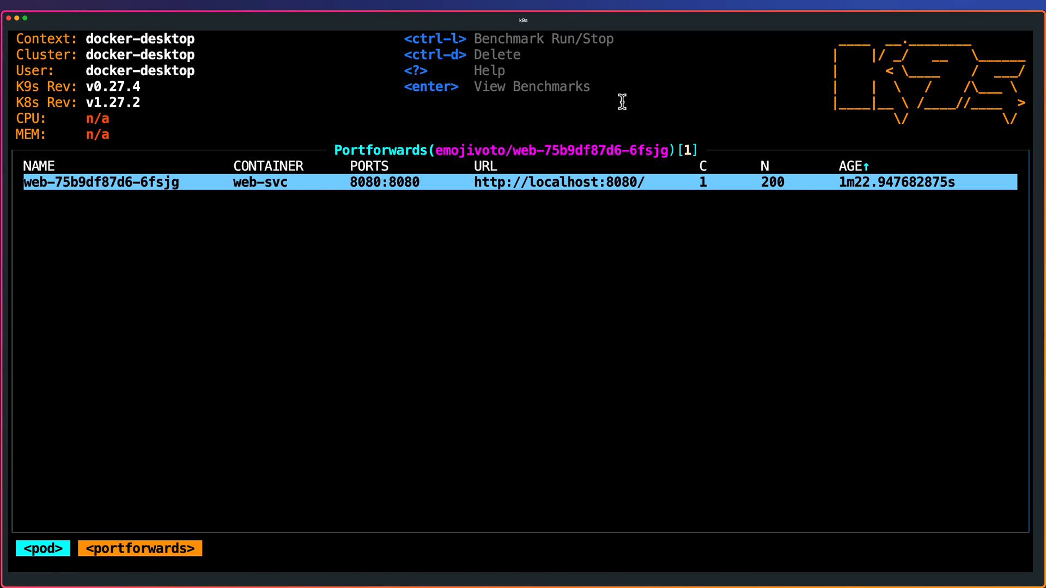
key(ctrl+l)
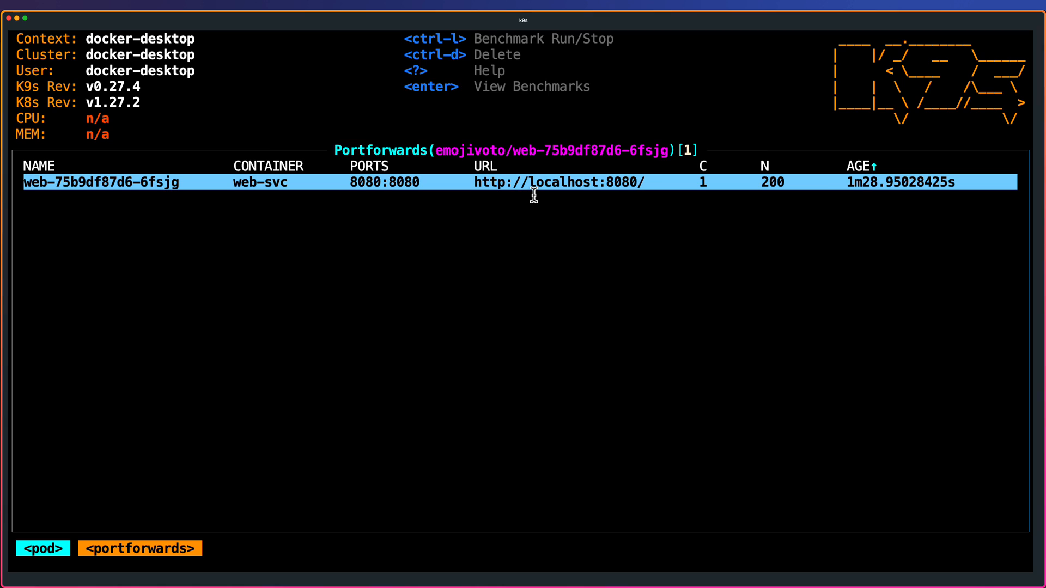
Open the Benchmarks list showing the two web pod runs.
key(enter)
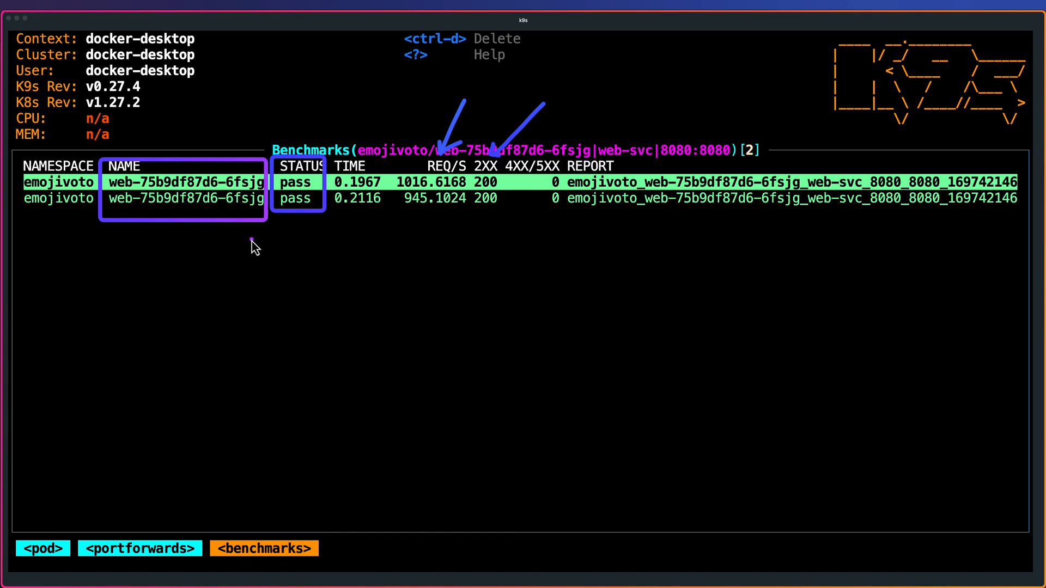
mouse_move(574, 185)
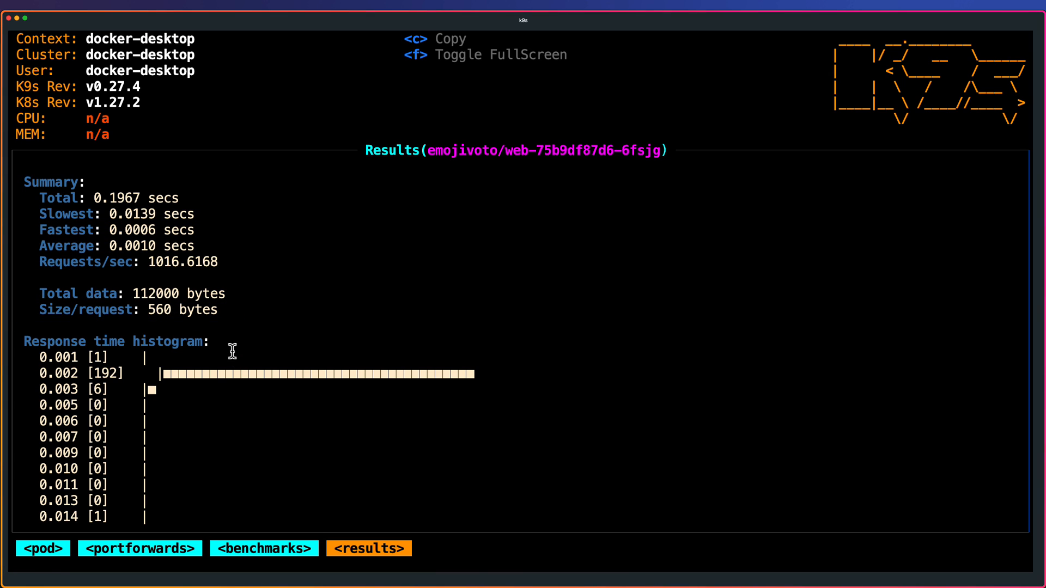
Scroll down the benchmark results, then switch to the k9s documentation in Arc.
scroll(down, 3)
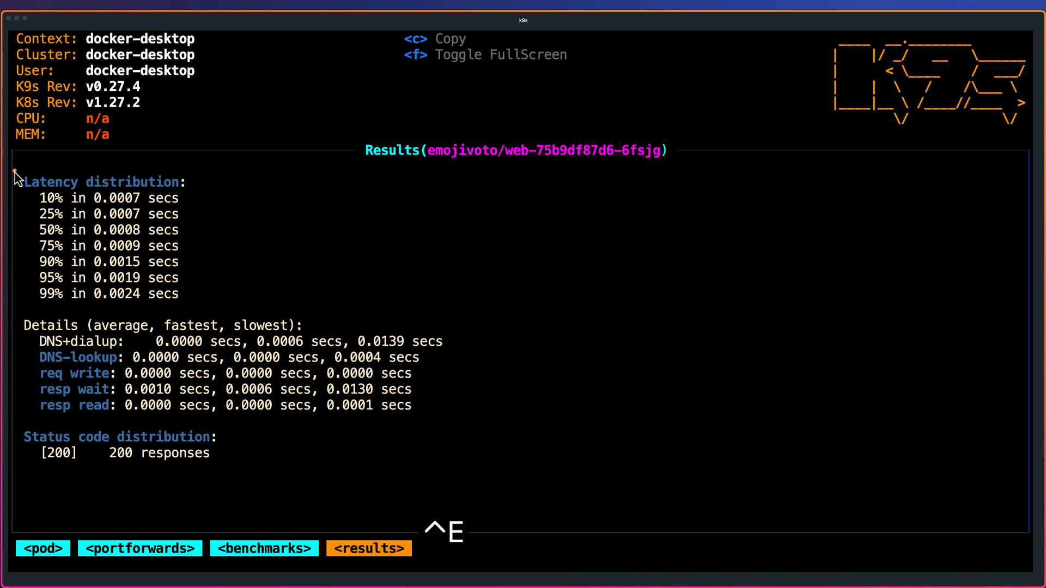
mouse_move(80, 344)
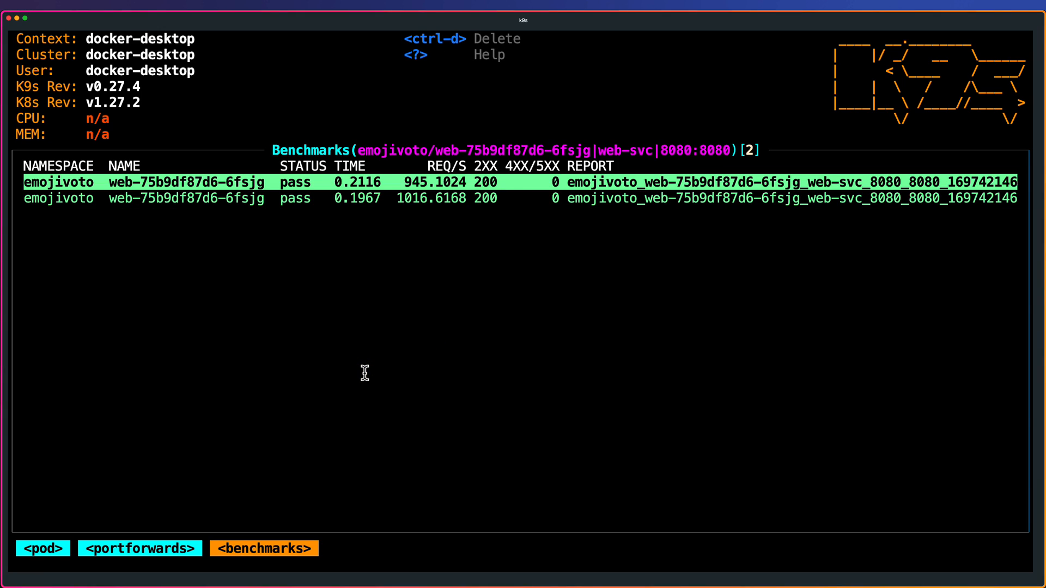
click(140, 549)
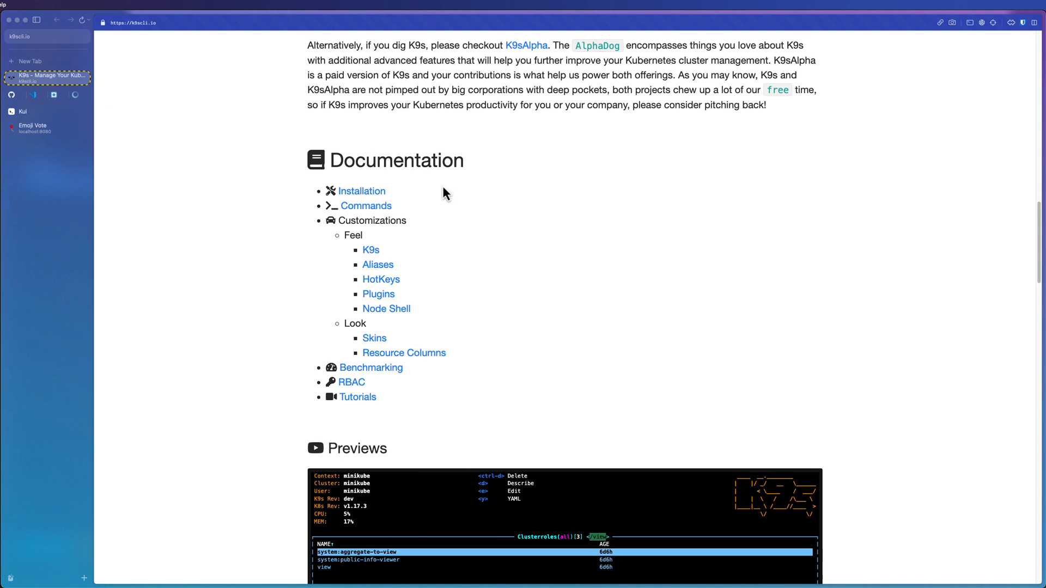
mouse_move(381, 367)
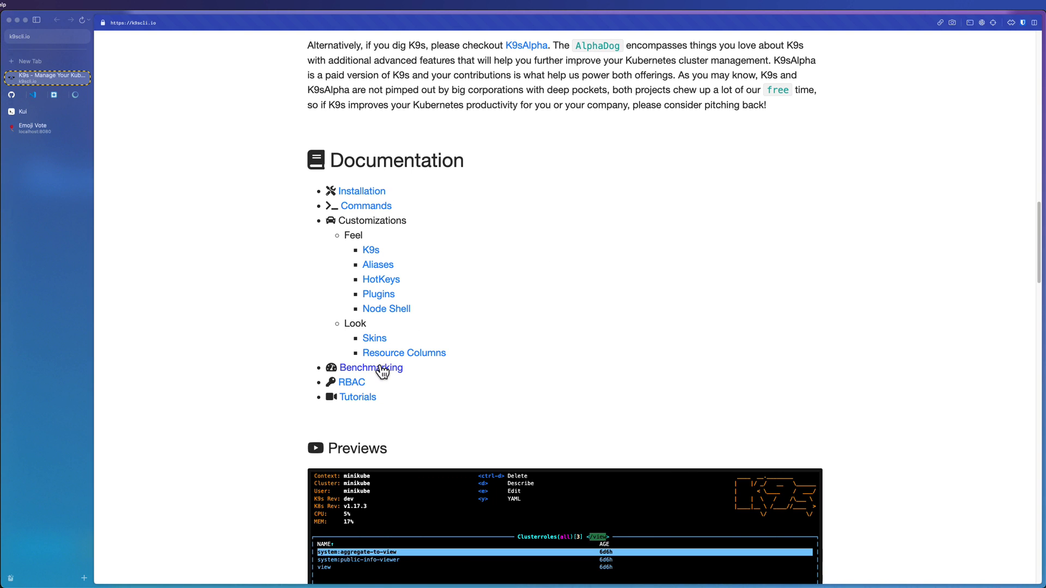
Read the k9s Benchmarking docs, then return to the Terminal shell prompt below the web pod's port-forwards.
click(372, 368)
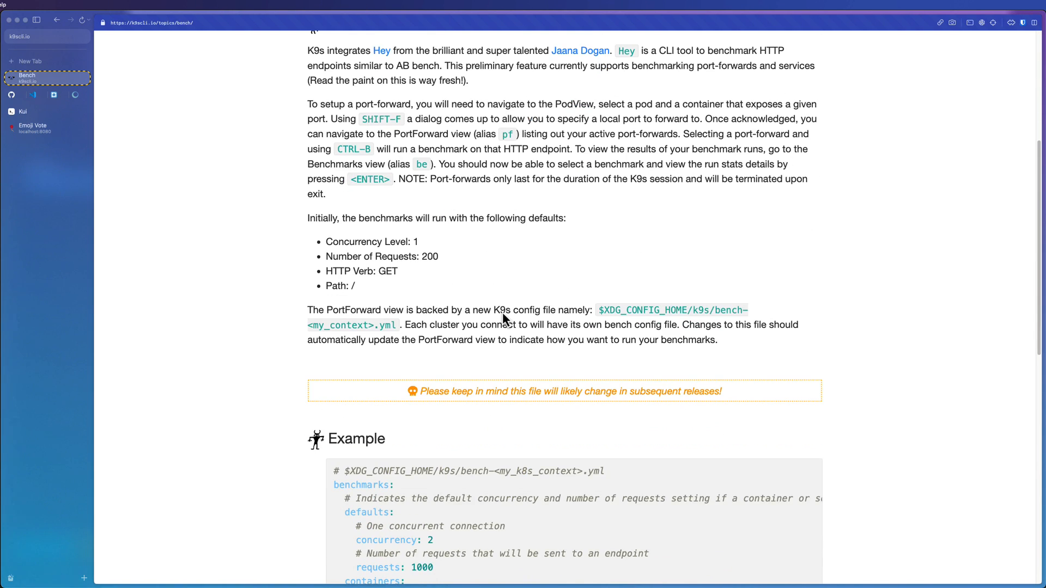
key(ctrl+e)
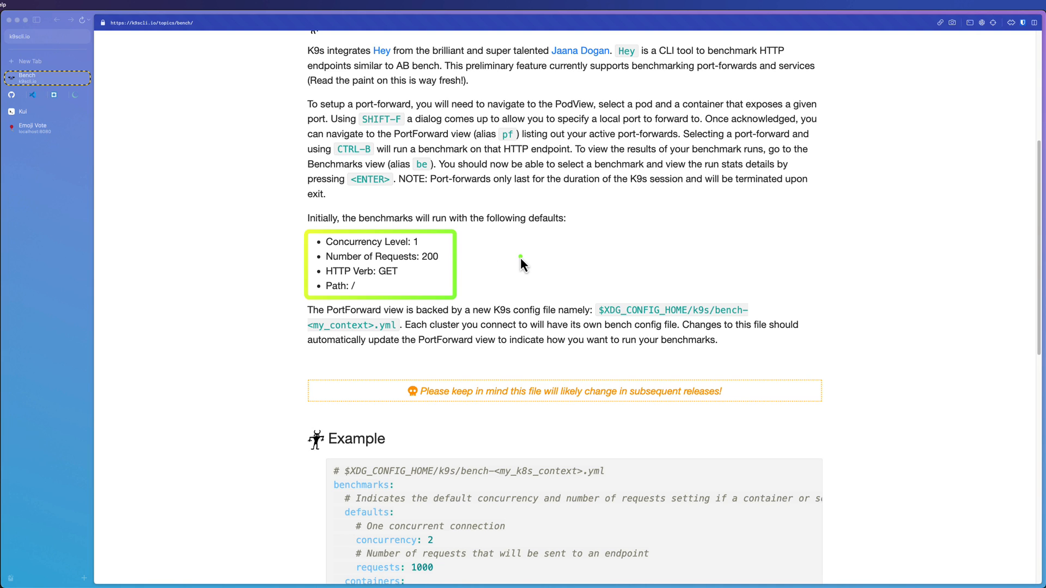
scroll(down, 3)
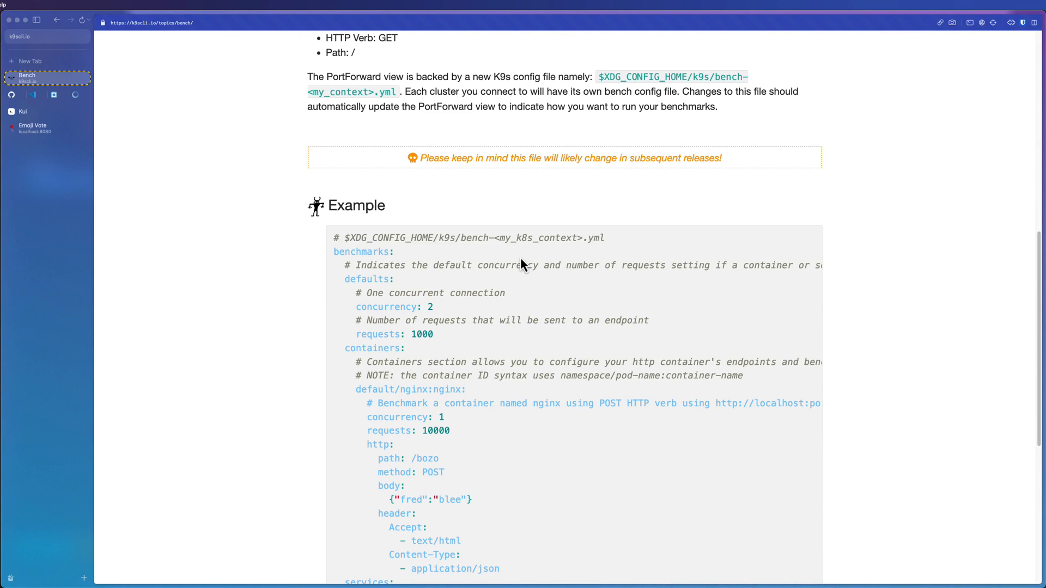
scroll(down, 3)
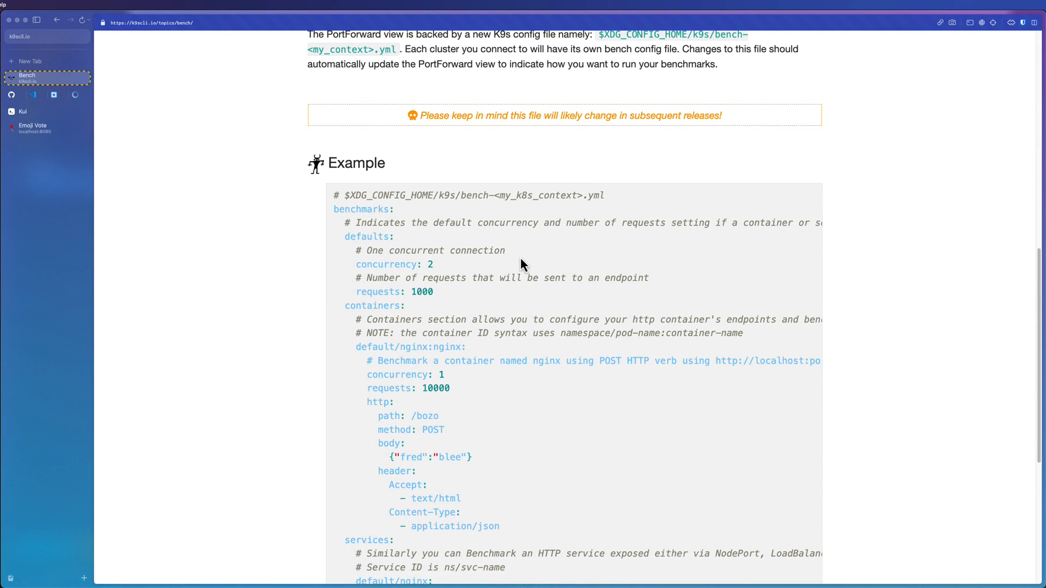
scroll(down, 3)
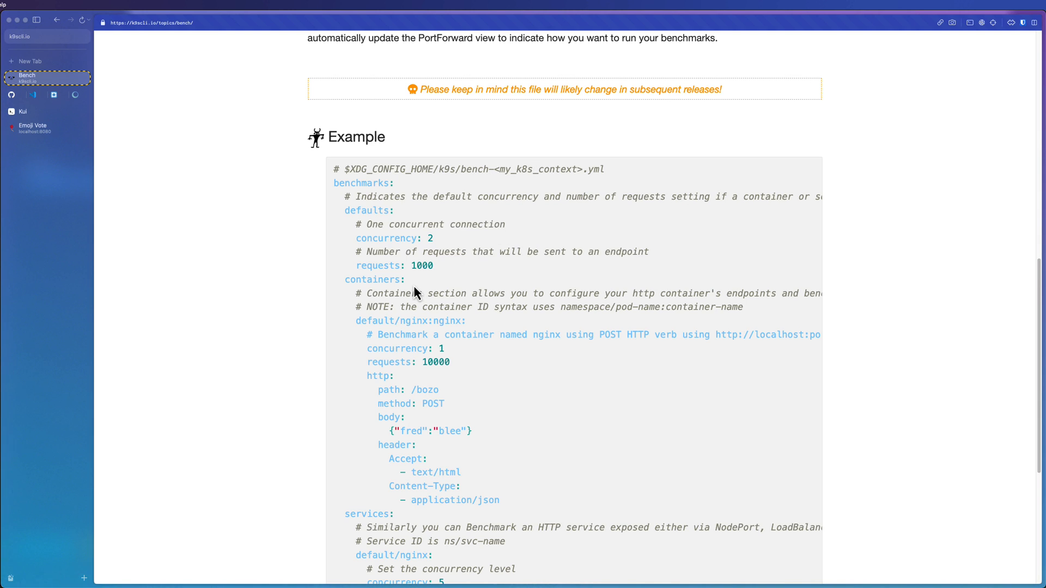
key(ctrl+e)
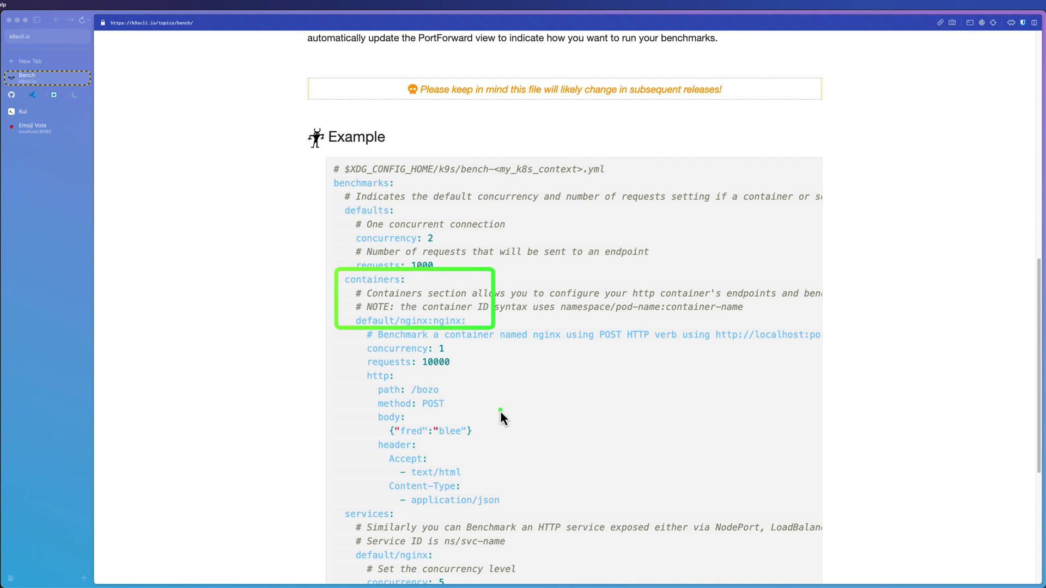
scroll(down, 3)
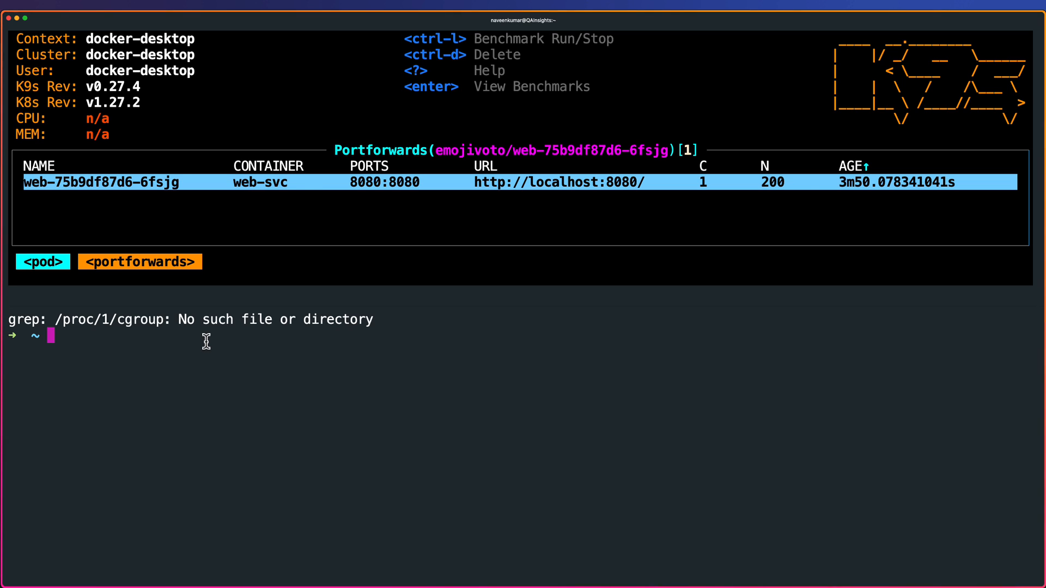
Go to ~/Library/Application Support/k9s and create bench-docker-desktop.yml in vi.
text(cd "/Users/naveenkumar/Library/Application Support/k9s")
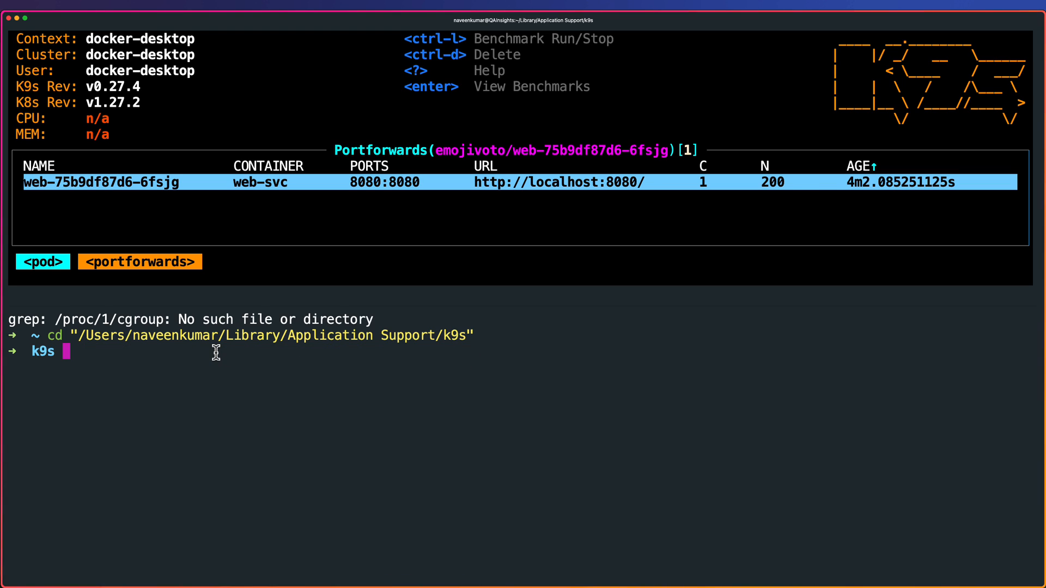
text(vi bench-docker-desktop.yml)
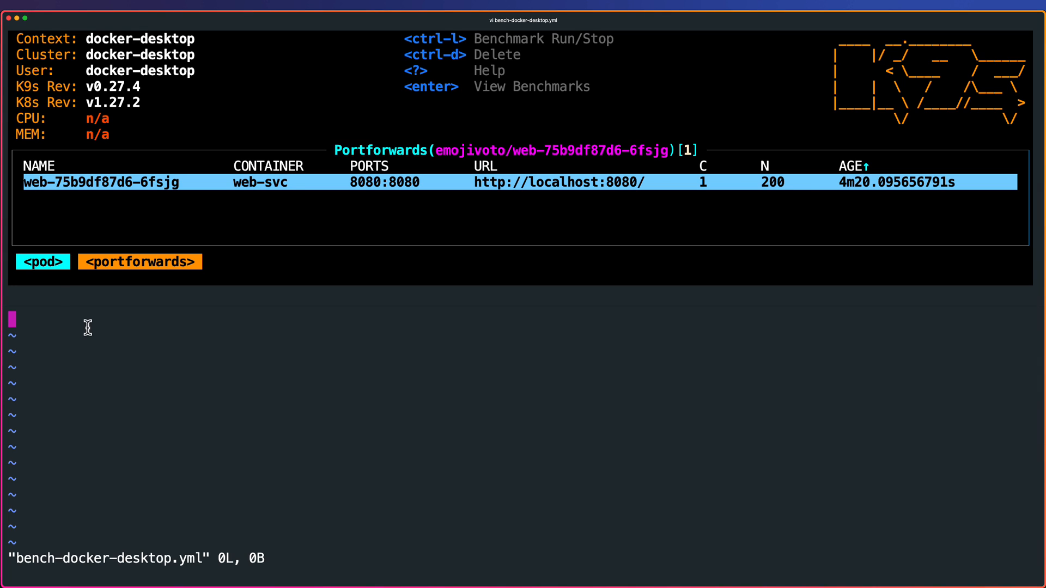
Paste a benchmark for emojivoto/web:web-svc: concurrency 1, 10 requests to /api/vote?choice=:doughnut:.
key(cmd+v)
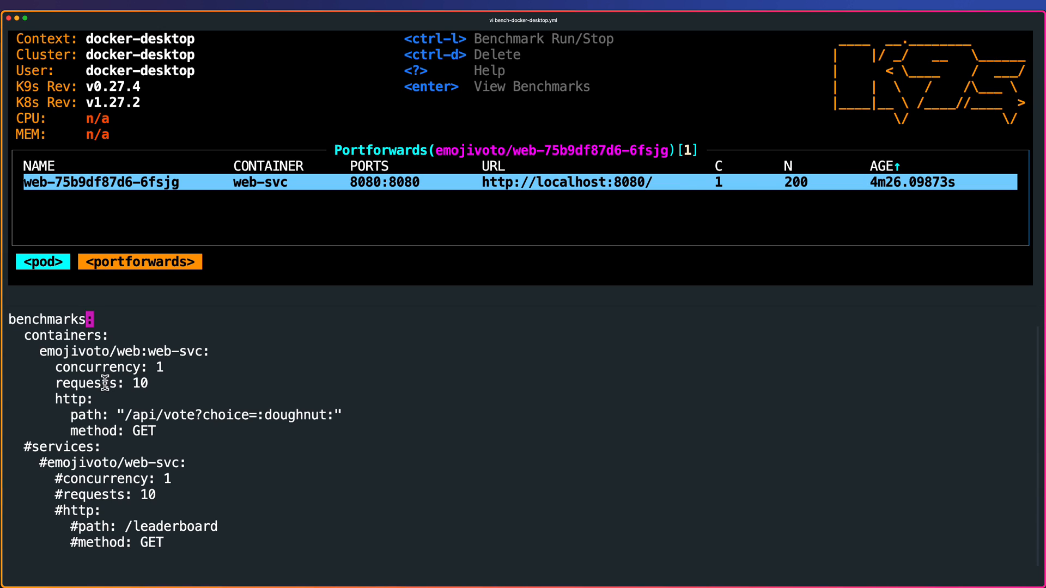
key(ctrl+e)
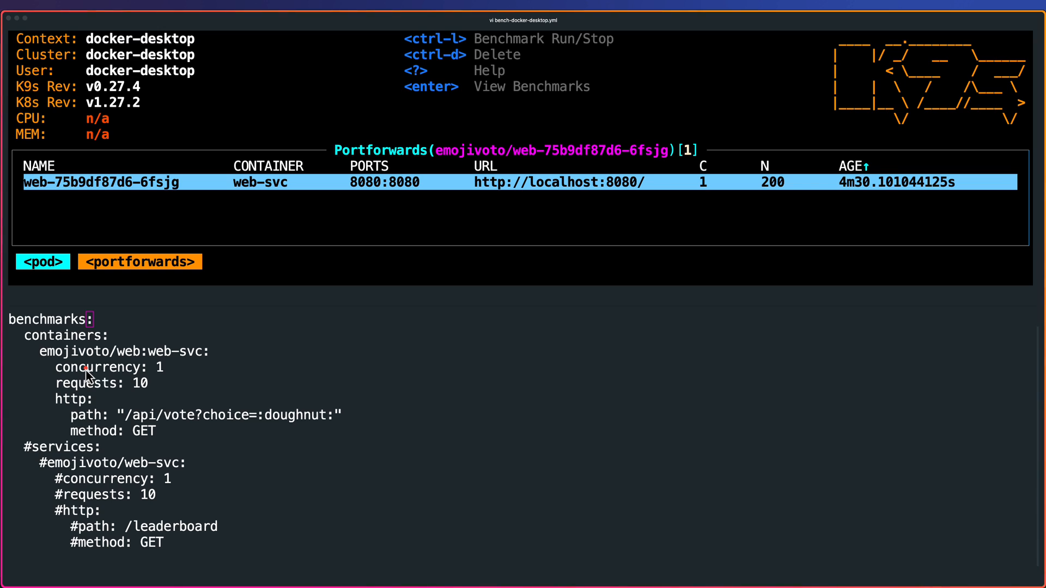
mouse_move(106, 372)
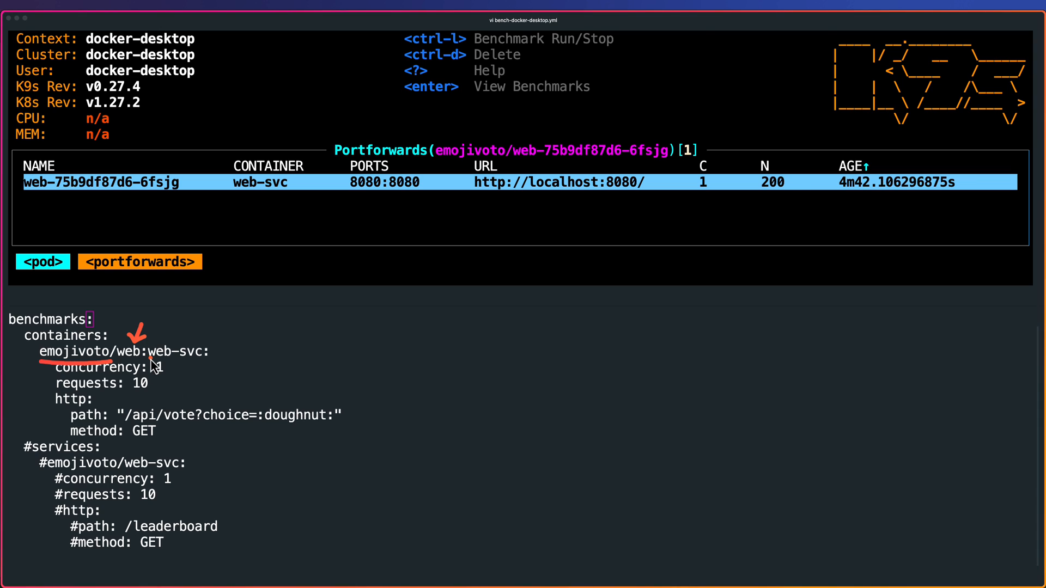
mouse_move(187, 342)
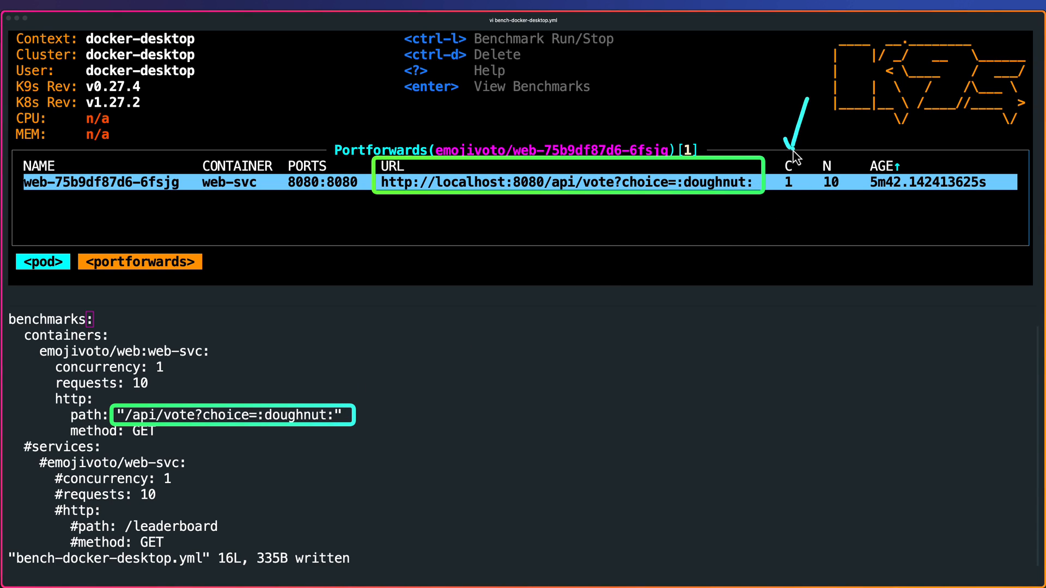
mouse_move(844, 268)
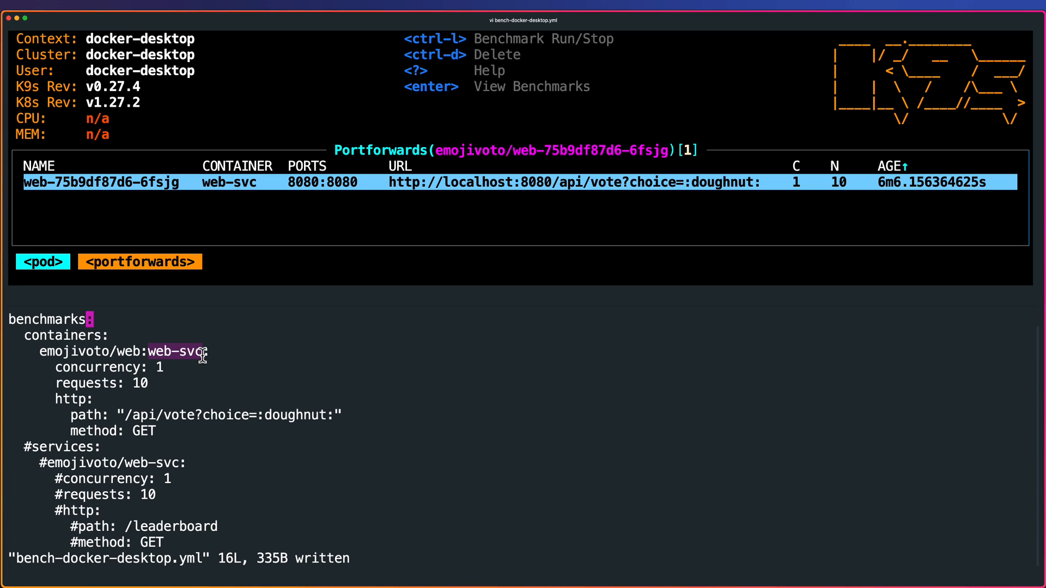
Save bench-docker-desktop.yml so k9s's port-forward targets /api/vote?choice=:doughnut: with N=10.
key(ctrl+e)
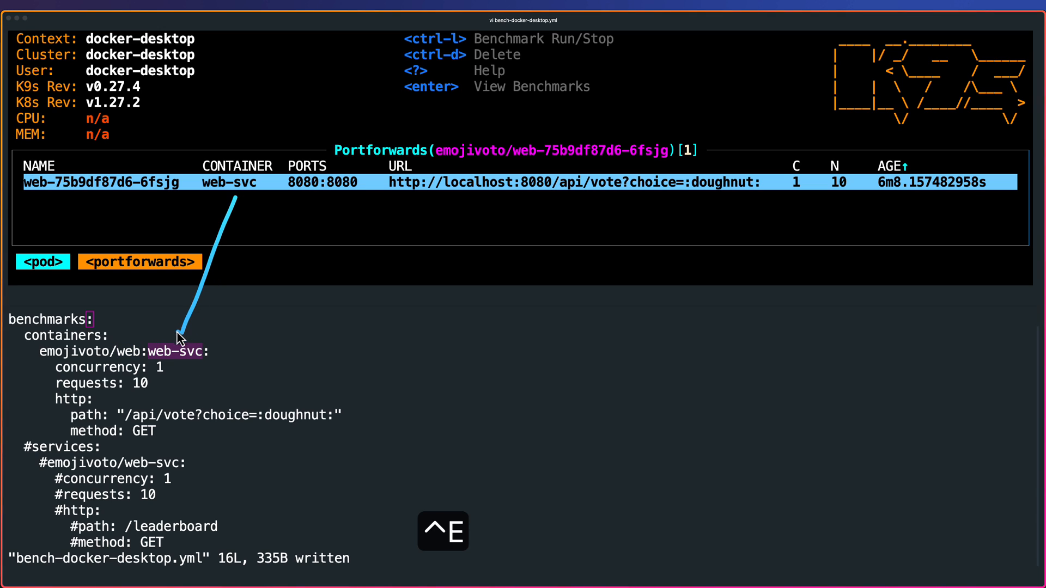
mouse_move(89, 232)
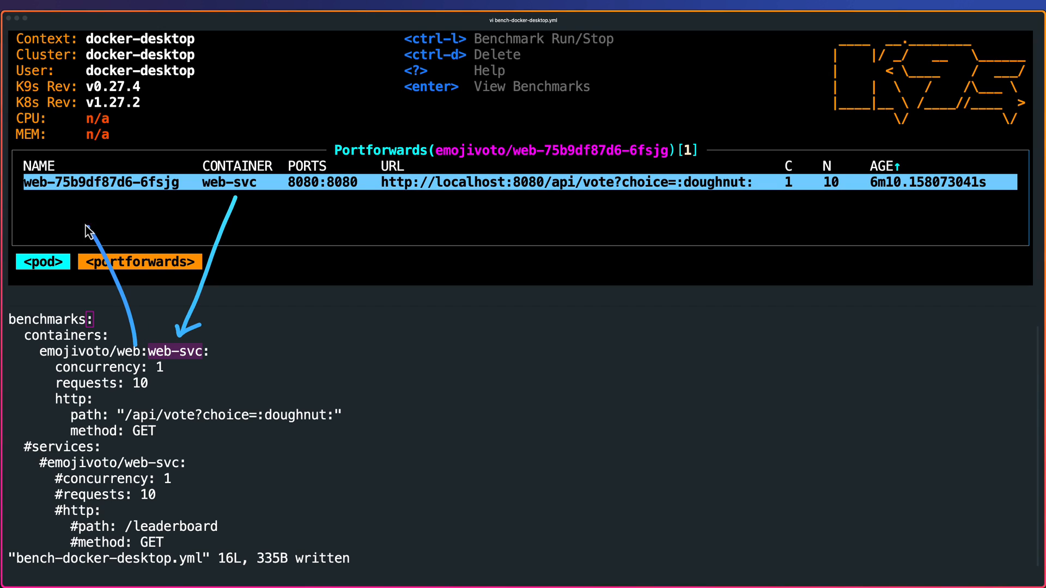
mouse_move(57, 380)
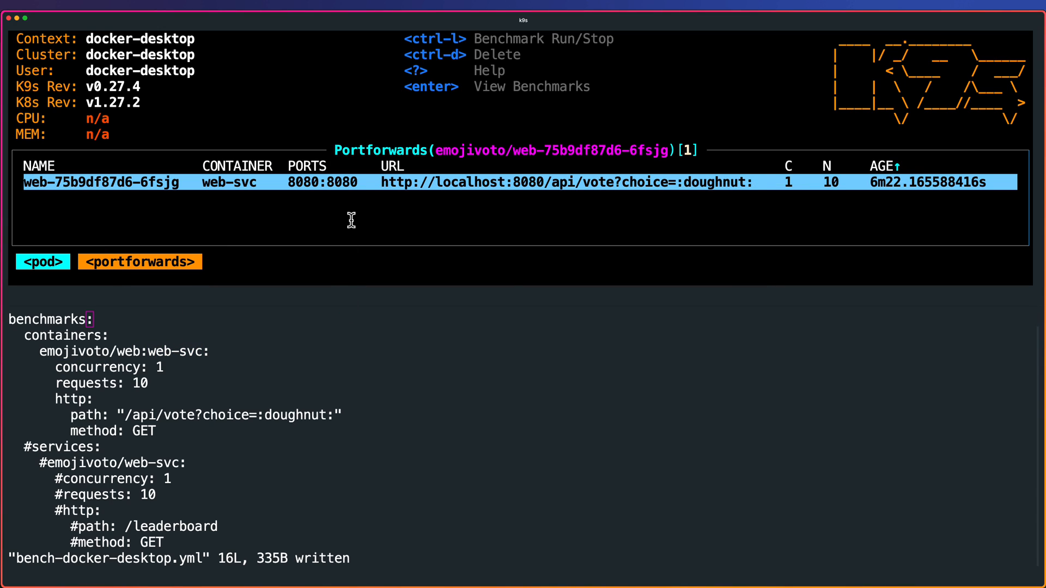
Benchmark the web pod and open the newest run, showing all 10 responses returning status 500.
key(ctrl+l)
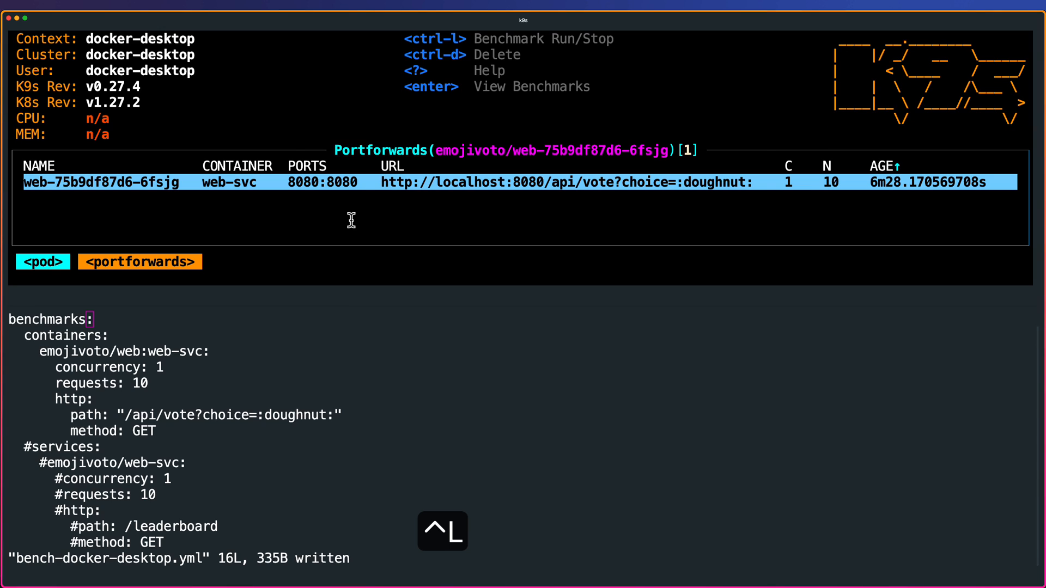
key(enter)
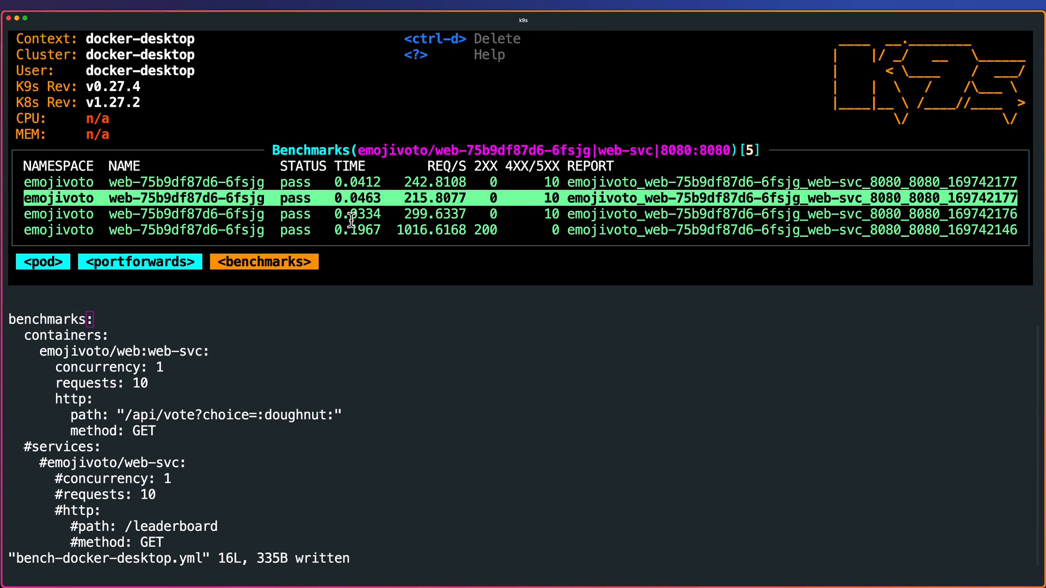
key(Up)
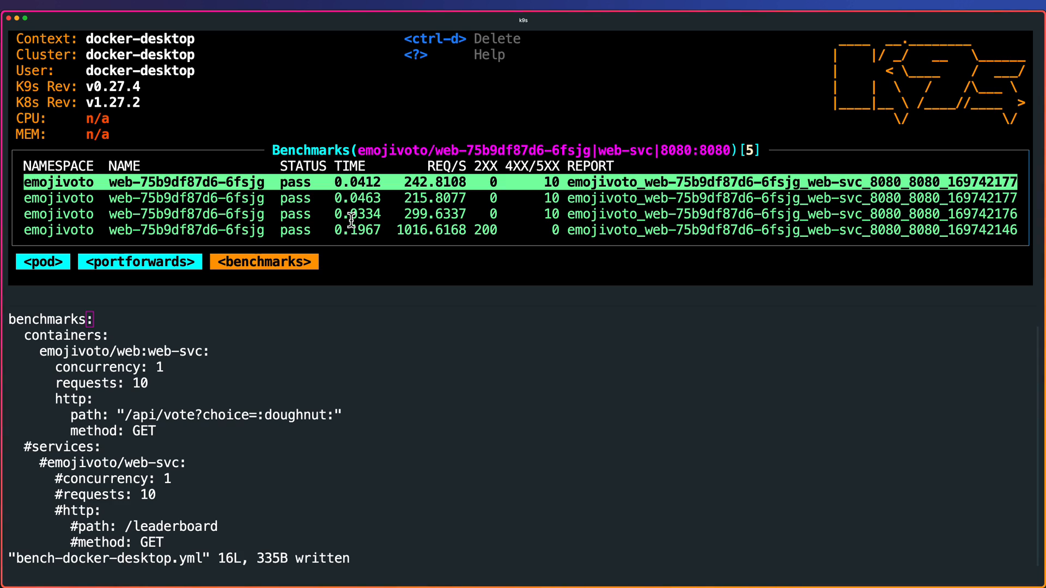
key(ctrl+e)
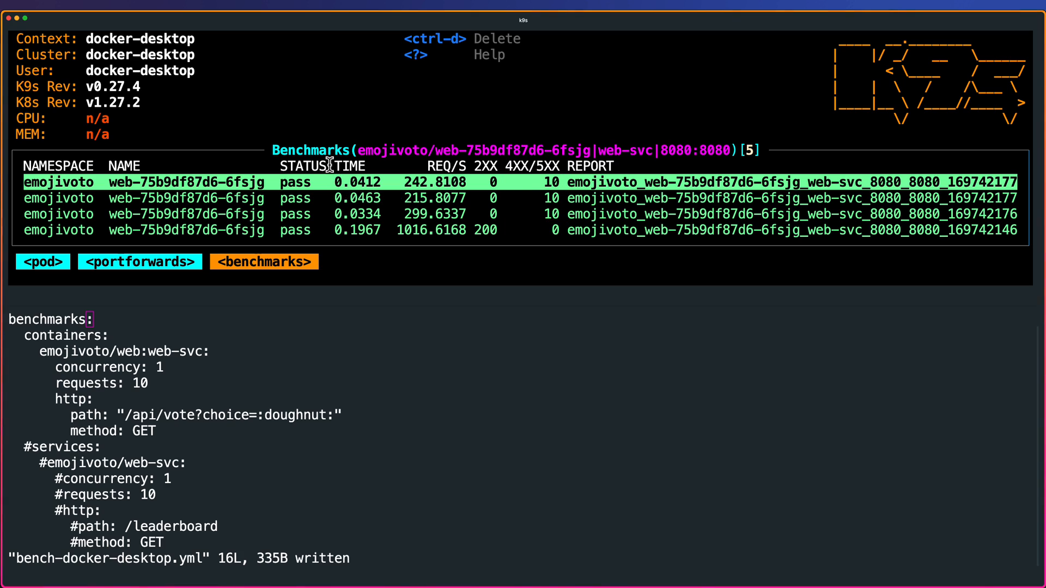
key(enter)
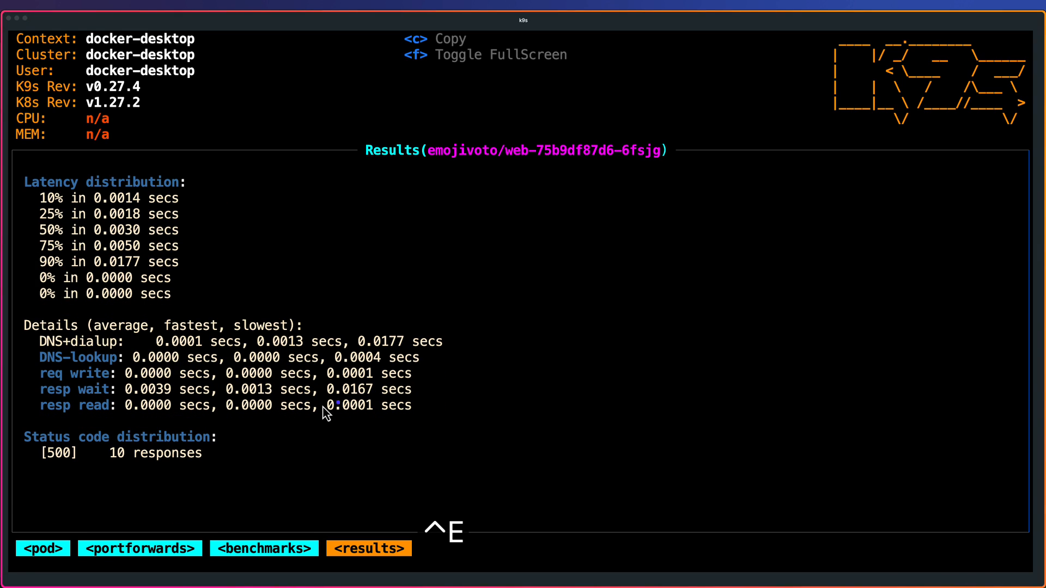
mouse_move(18, 440)
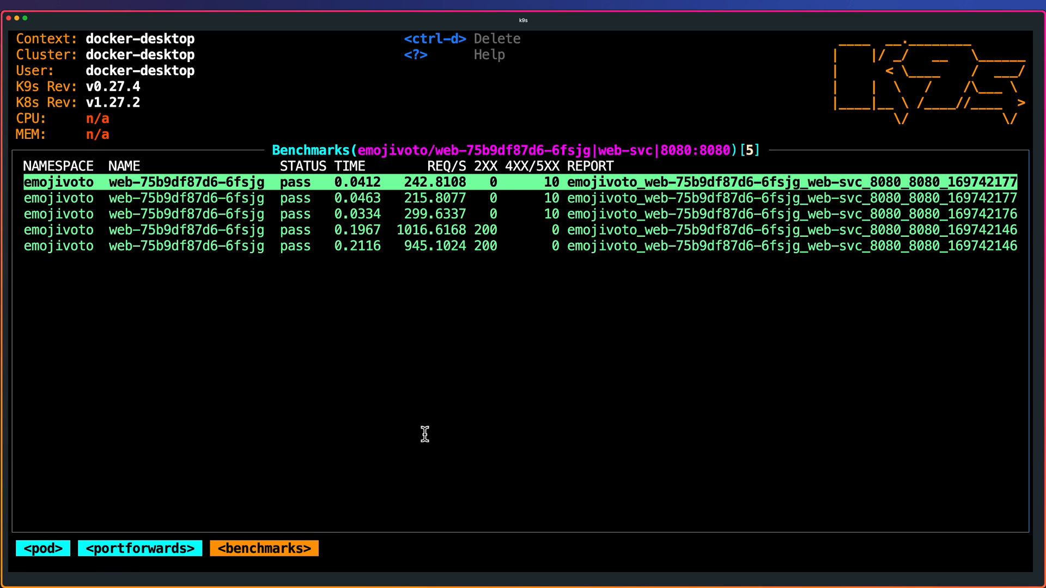
Delete the top benchmark run, leaving four, and go back to the emojivoto pods list.
key(ctrl+d)
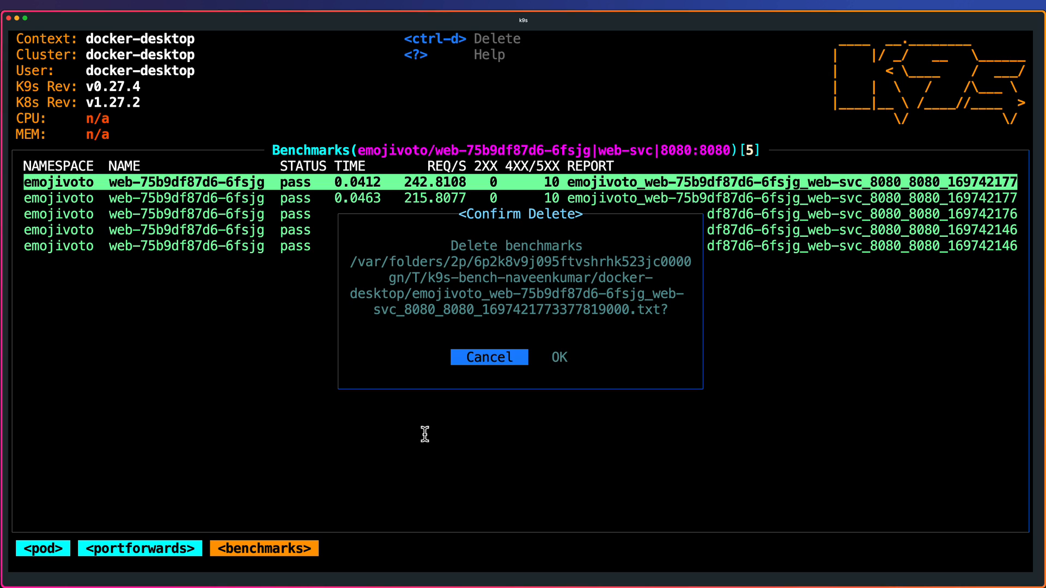
click(559, 357)
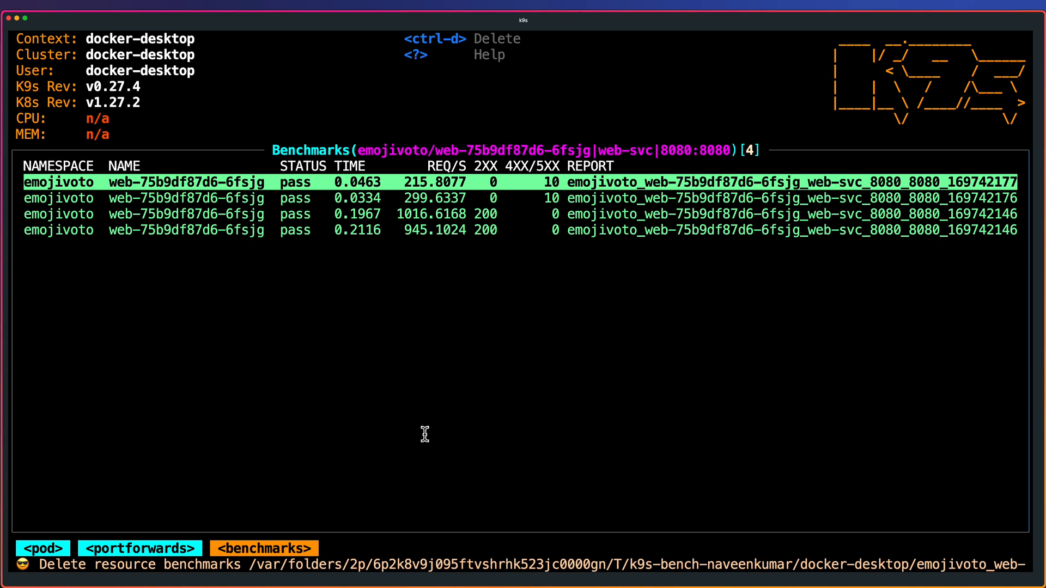
key(ctrl+d)
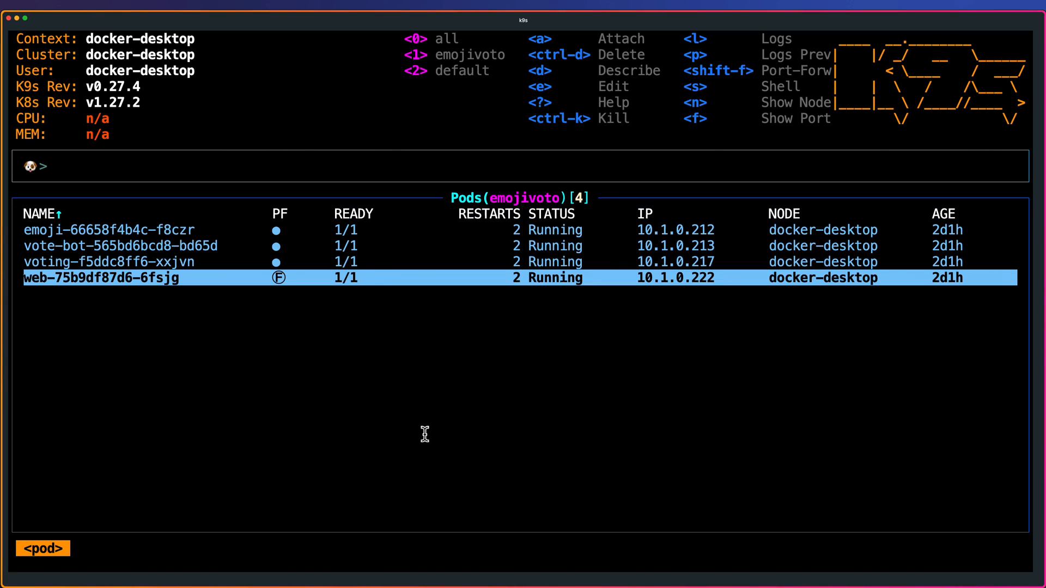
Show the Xray tree of the four emojivoto pods with their containers and service accounts.
text(x)
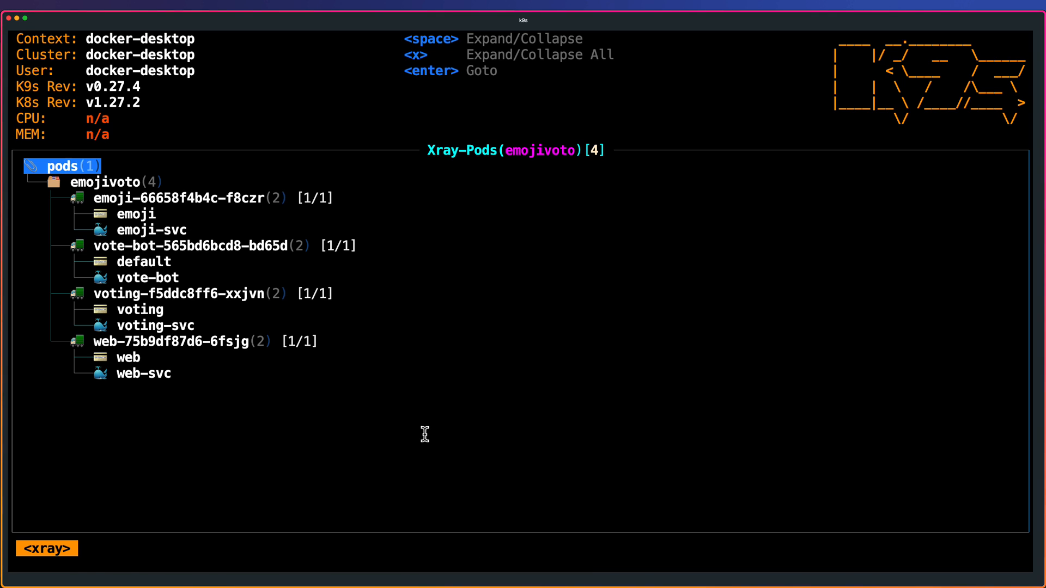
key(:)
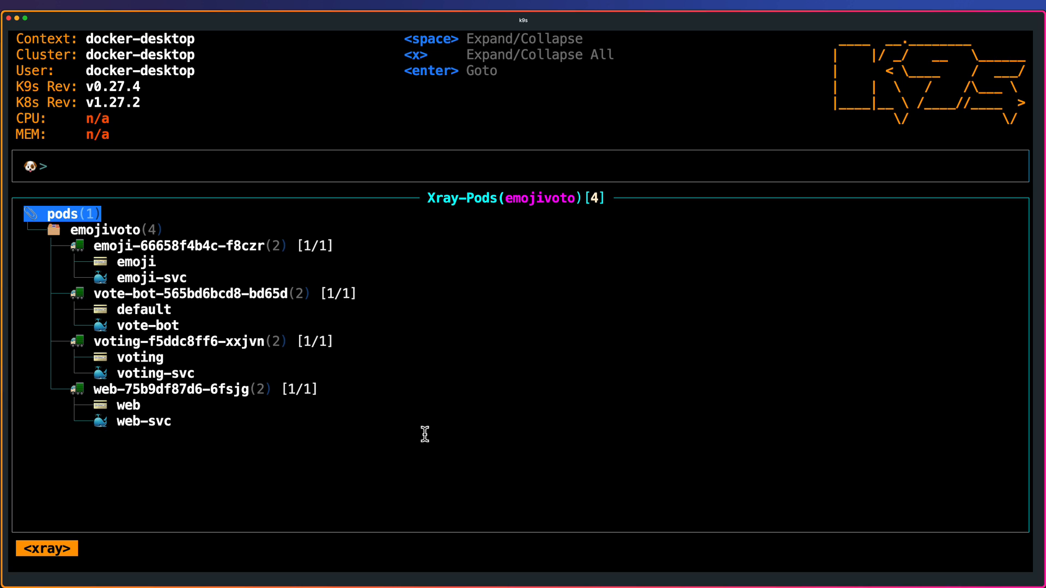
text(pulses)
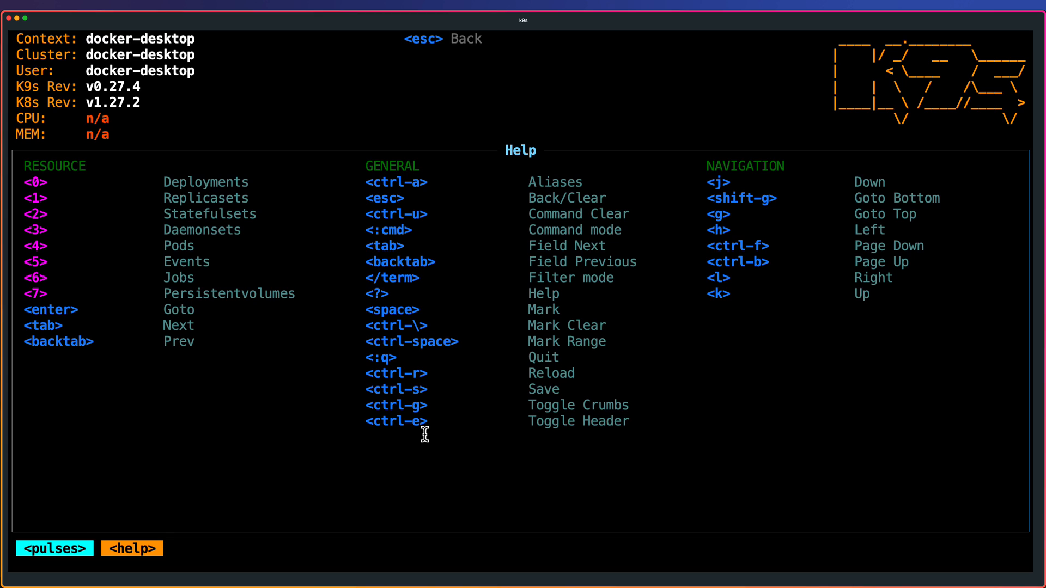
Display the k9s Help screen of resource, general and navigation shortcuts.
key(ctrl+e)
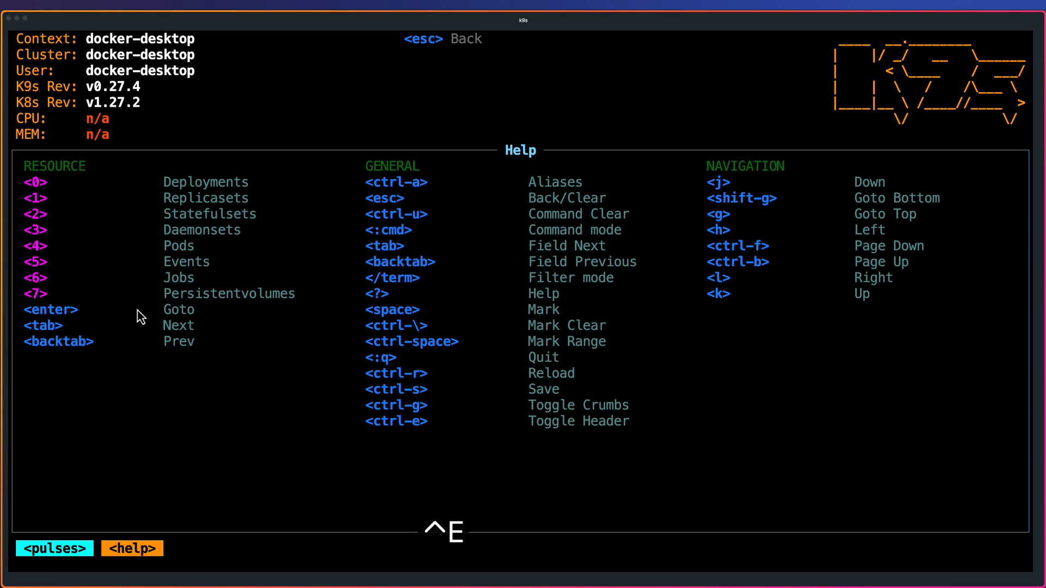